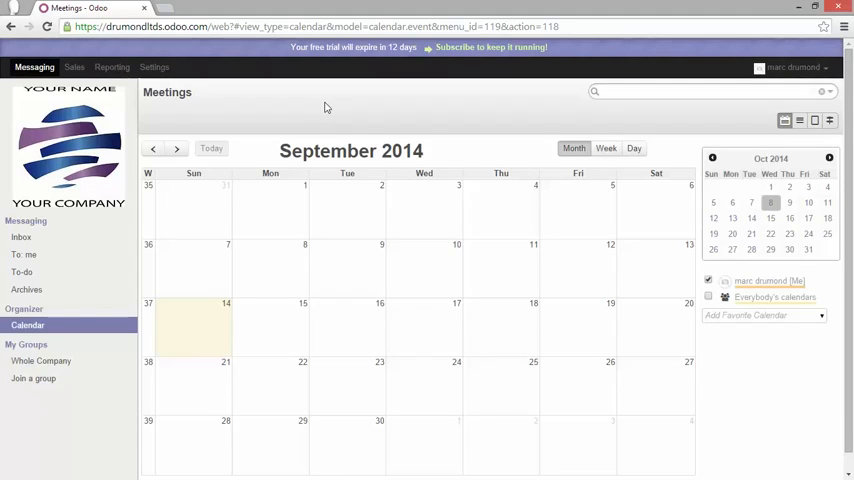
pyautogui.moveTo(212, 250)
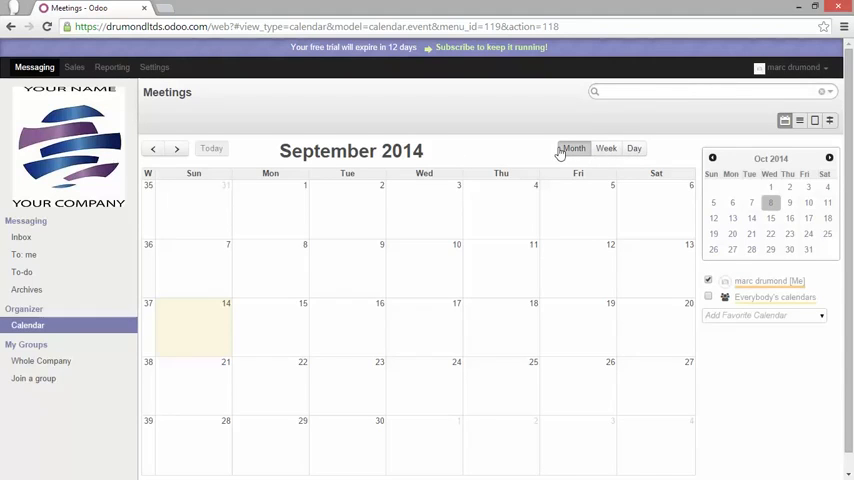
# Browse the calendar in week, day and month views, moving between August and November 2014.
pyautogui.click(606, 148)
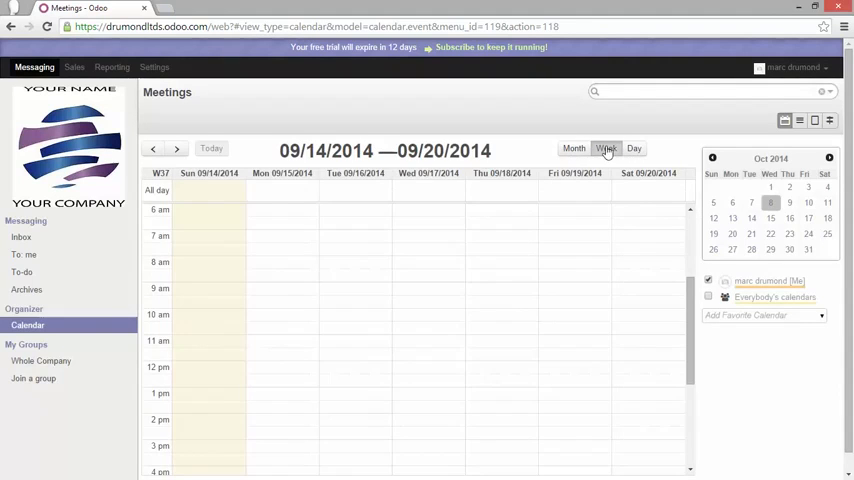
pyautogui.click(633, 148)
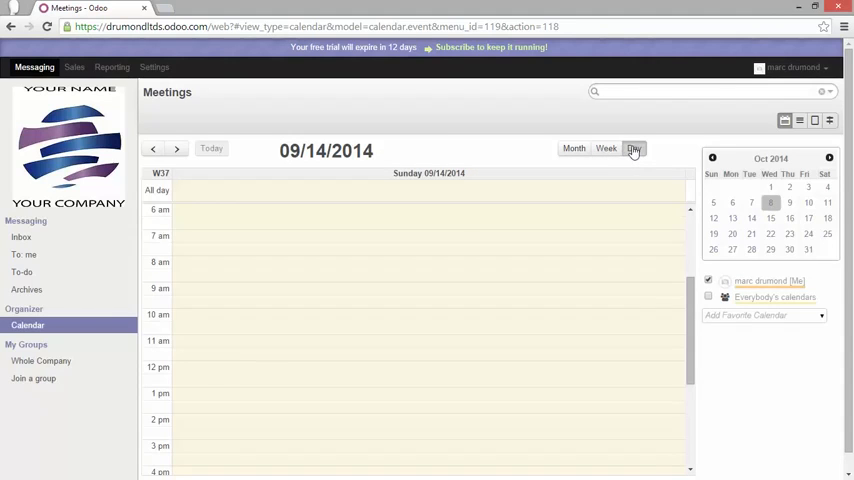
pyautogui.click(573, 148)
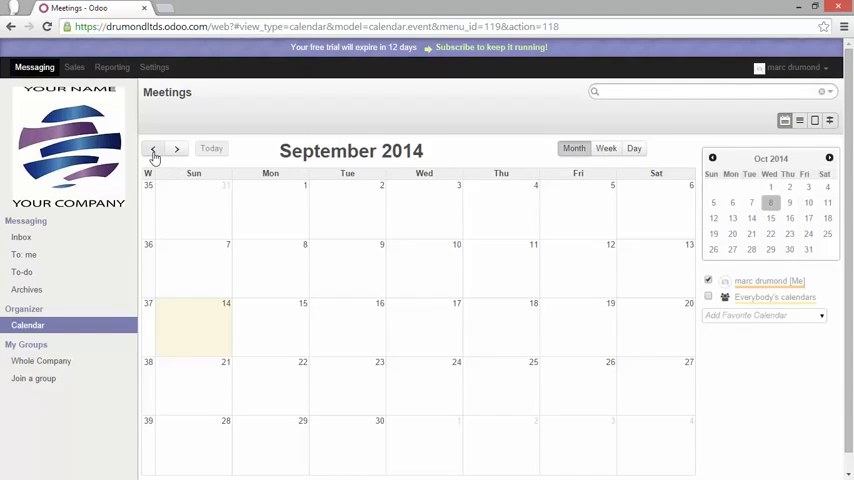
pyautogui.click(176, 149)
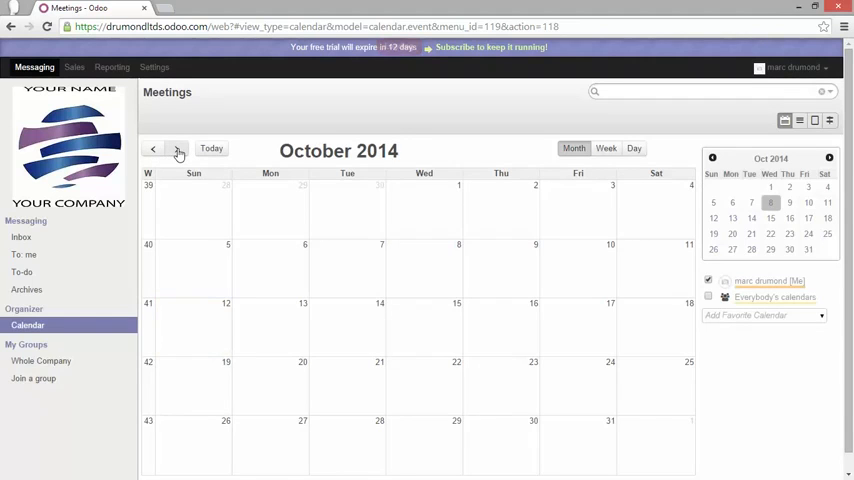
pyautogui.click(177, 148)
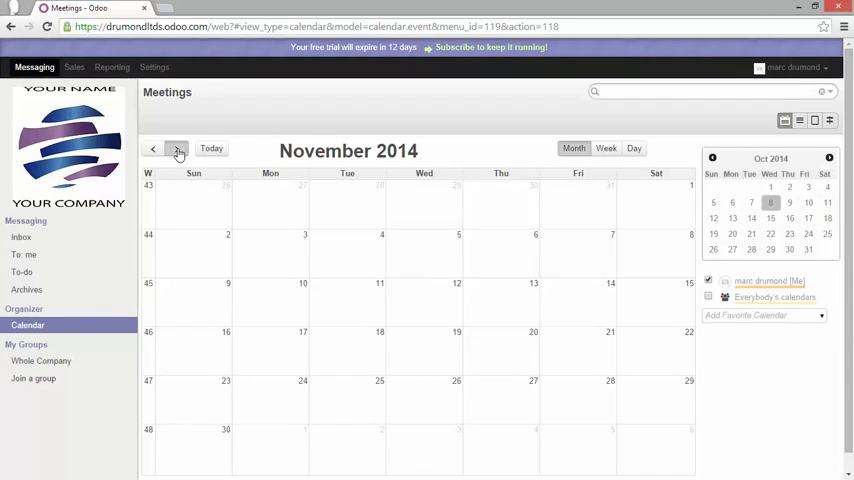
pyautogui.click(154, 148)
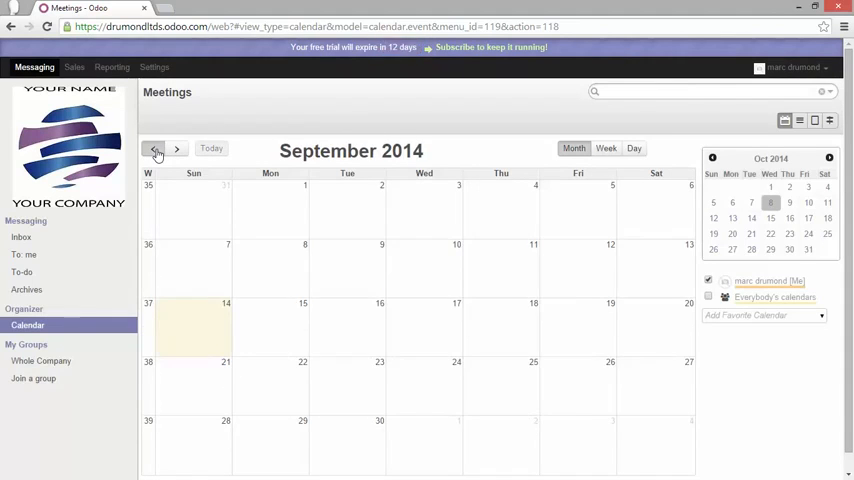
pyautogui.click(155, 149)
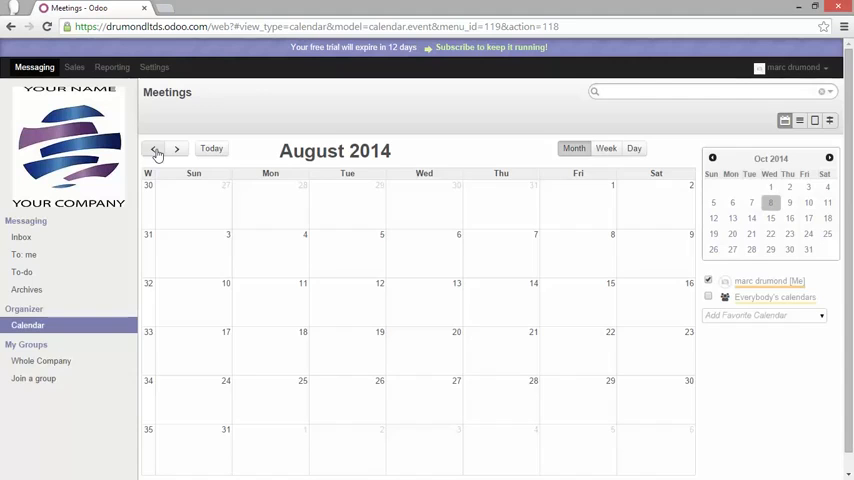
pyautogui.moveTo(235, 149)
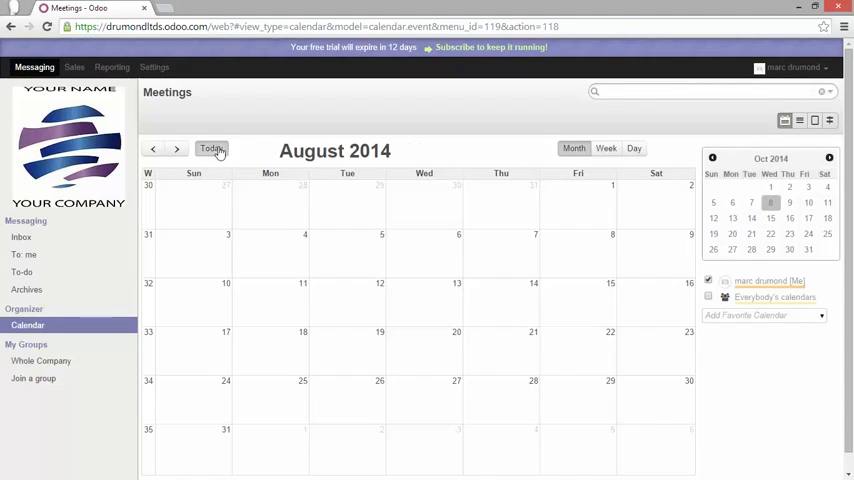
pyautogui.click(177, 149)
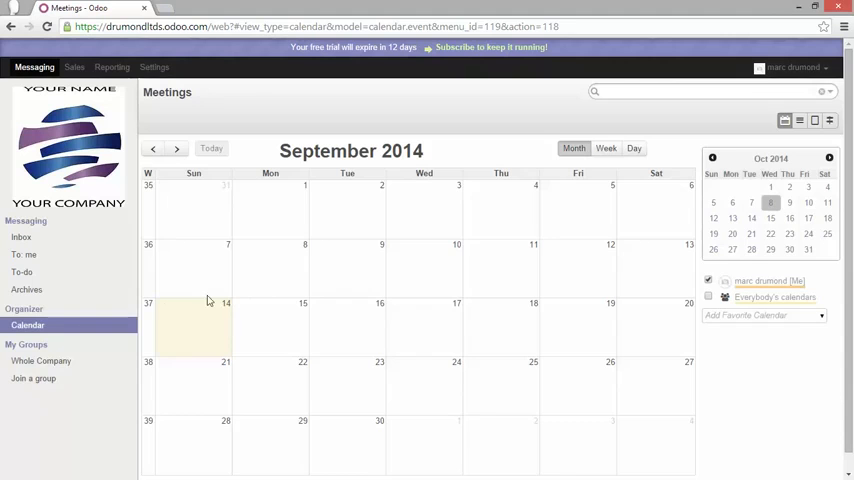
pyautogui.moveTo(171, 327)
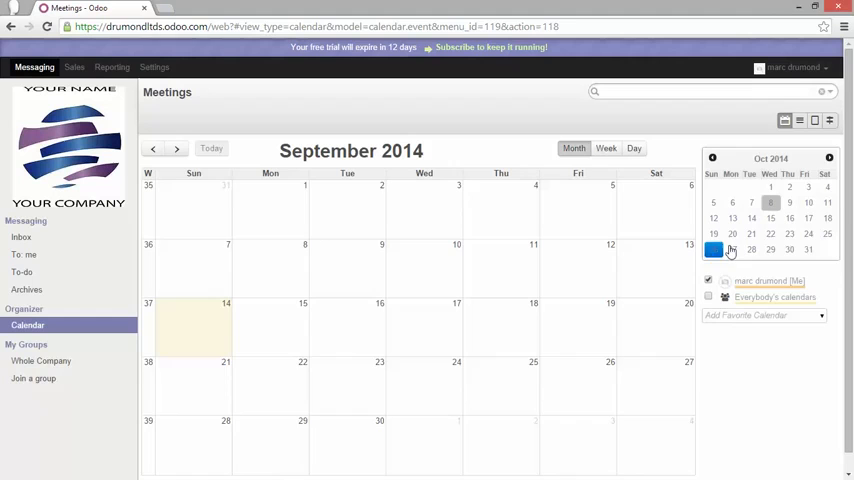
pyautogui.click(830, 159)
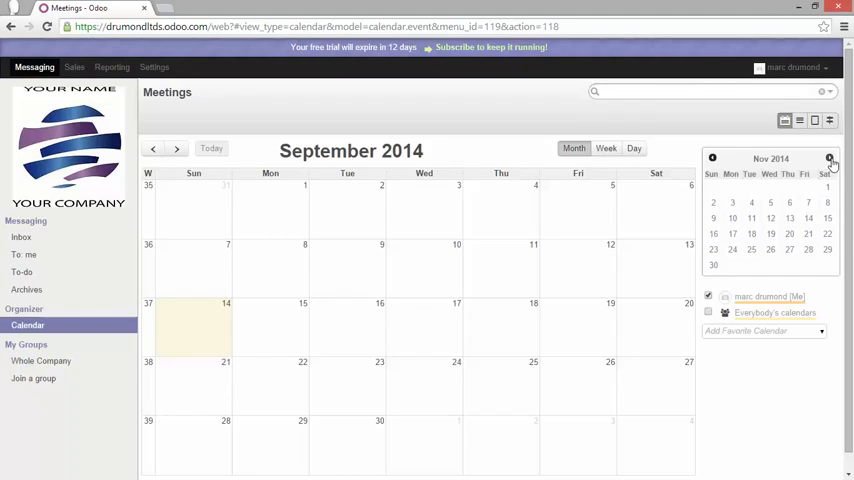
pyautogui.moveTo(685, 131)
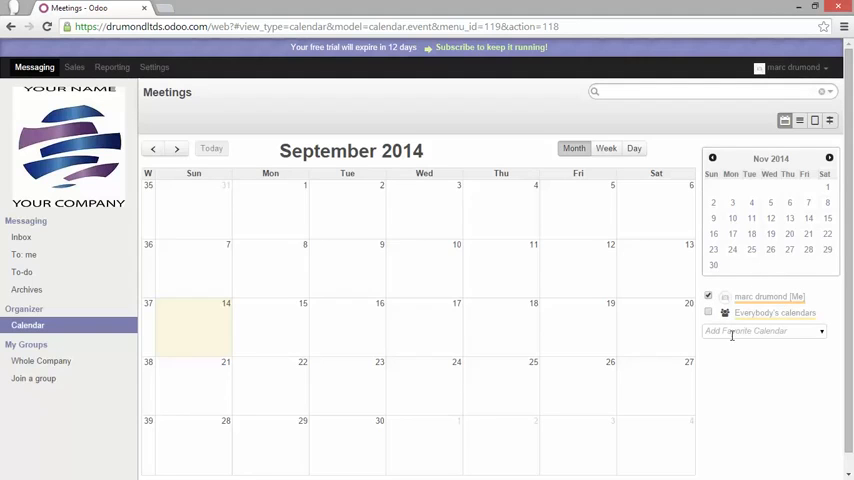
pyautogui.moveTo(810, 333)
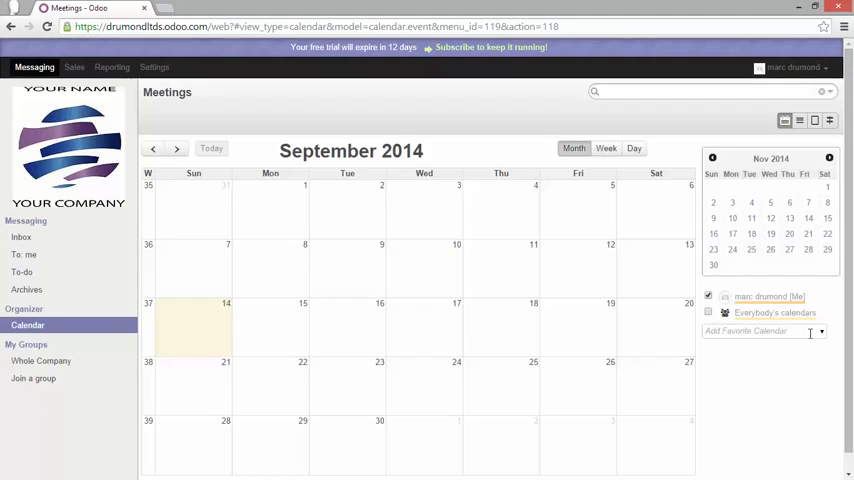
pyautogui.moveTo(825, 333)
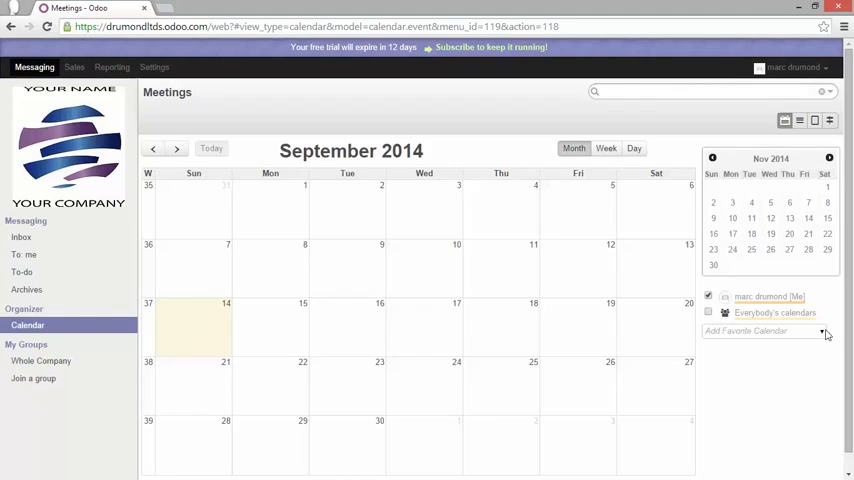
pyautogui.click(763, 331)
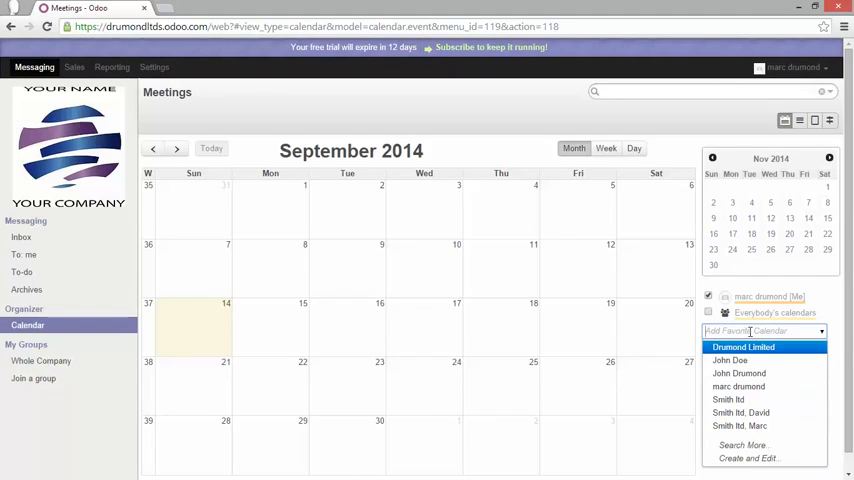
pyautogui.moveTo(748, 374)
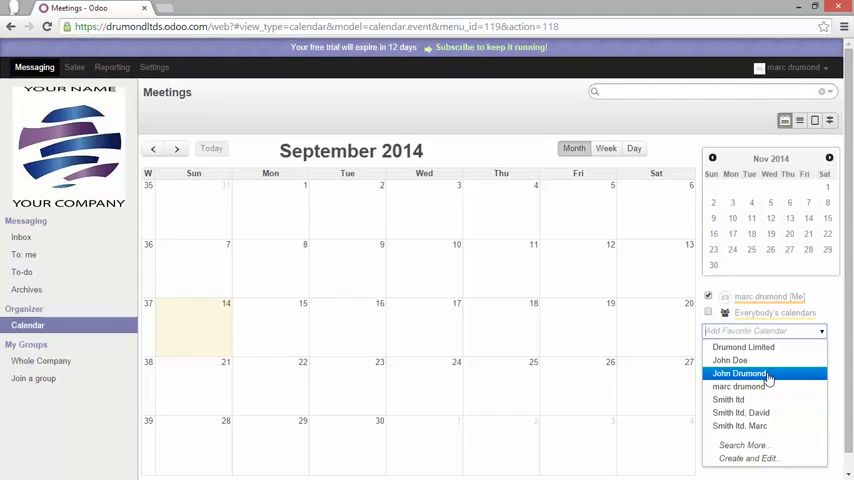
pyautogui.click(748, 370)
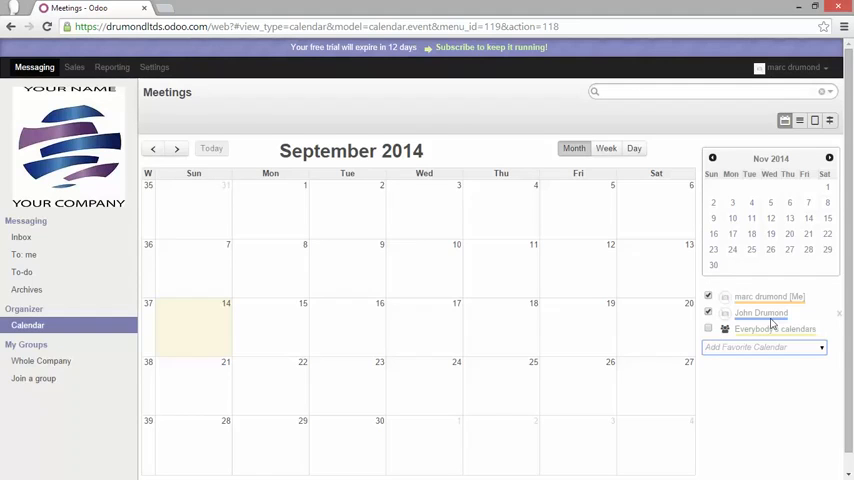
pyautogui.moveTo(758, 313)
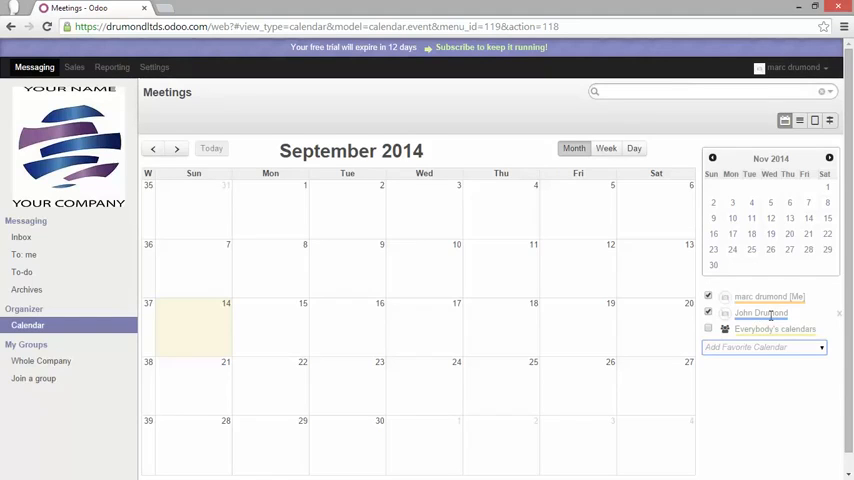
pyautogui.click(709, 329)
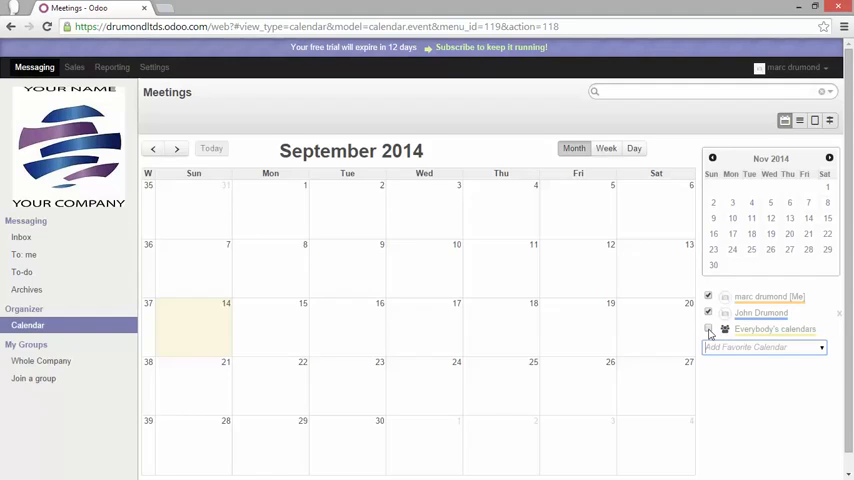
pyautogui.click(708, 329)
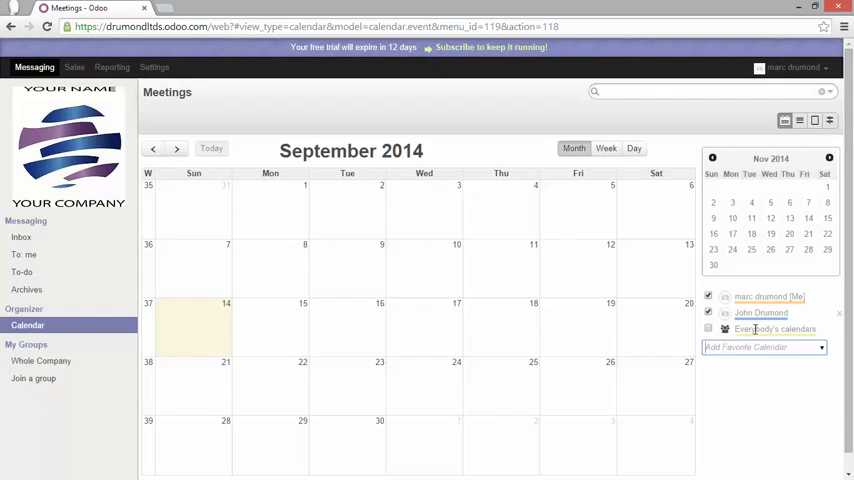
pyautogui.click(709, 313)
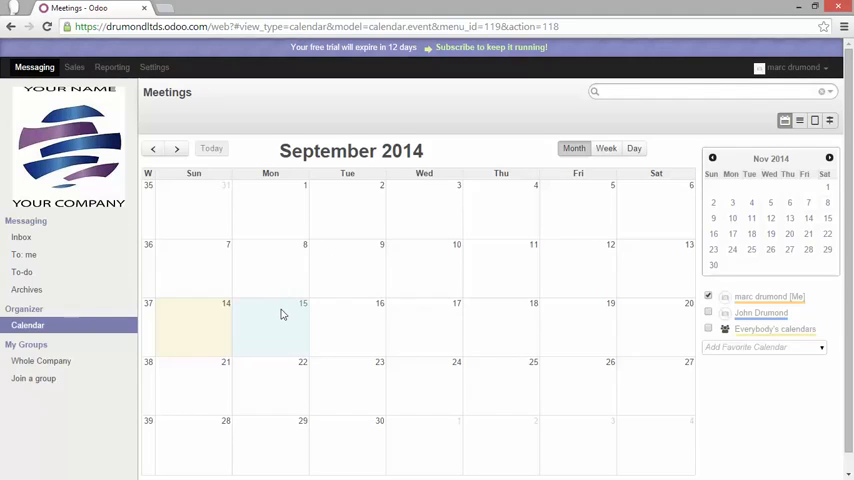
# Create an all-day '1st week of training' meeting on 15 September 2014 and open its details.
pyautogui.click(283, 315)
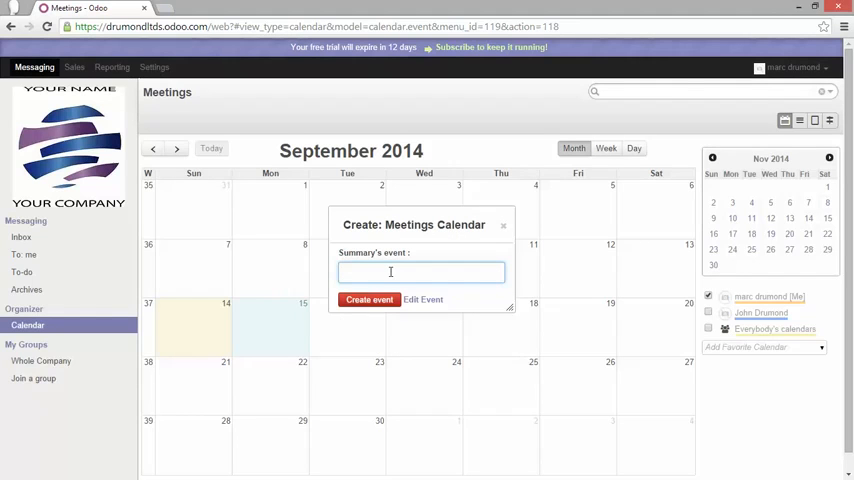
pyautogui.write('1')
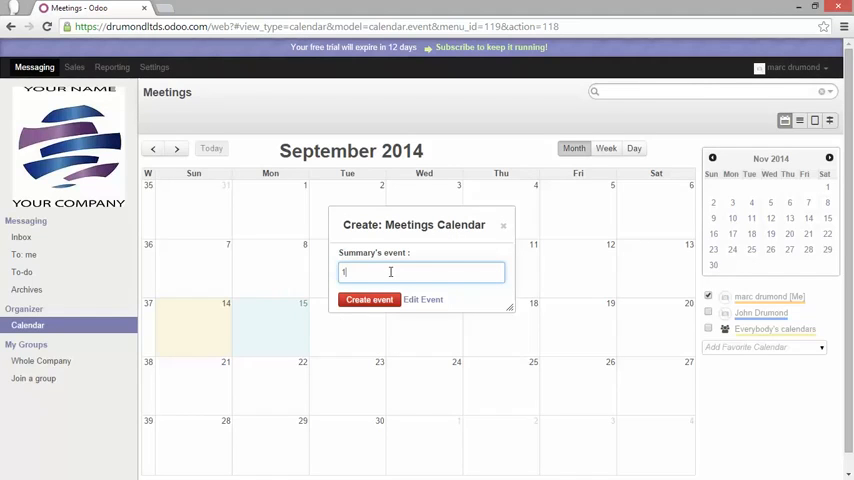
pyautogui.write('st week of training')
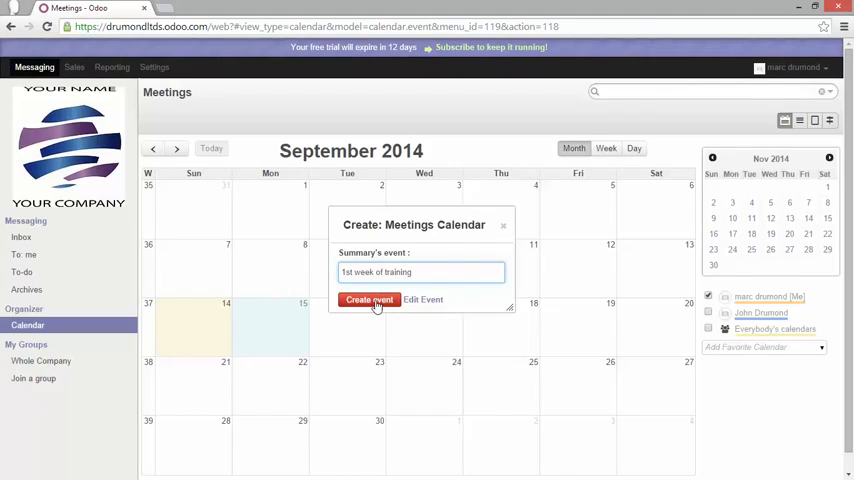
pyautogui.click(369, 299)
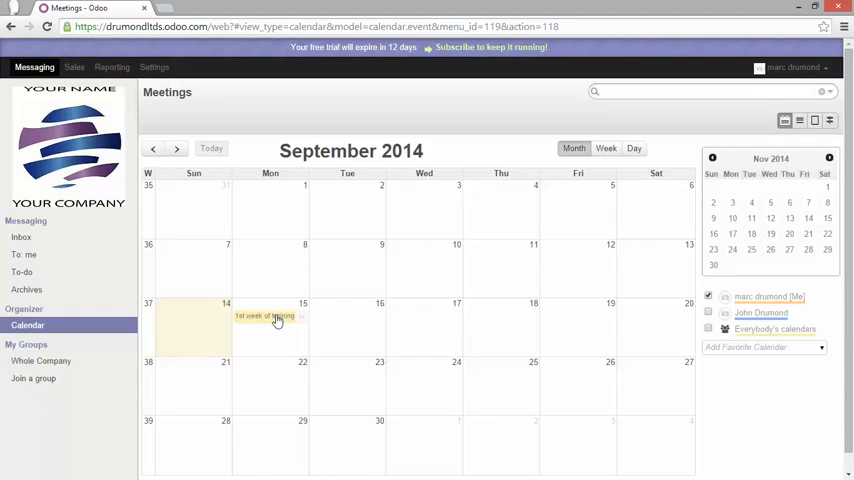
pyautogui.click(265, 317)
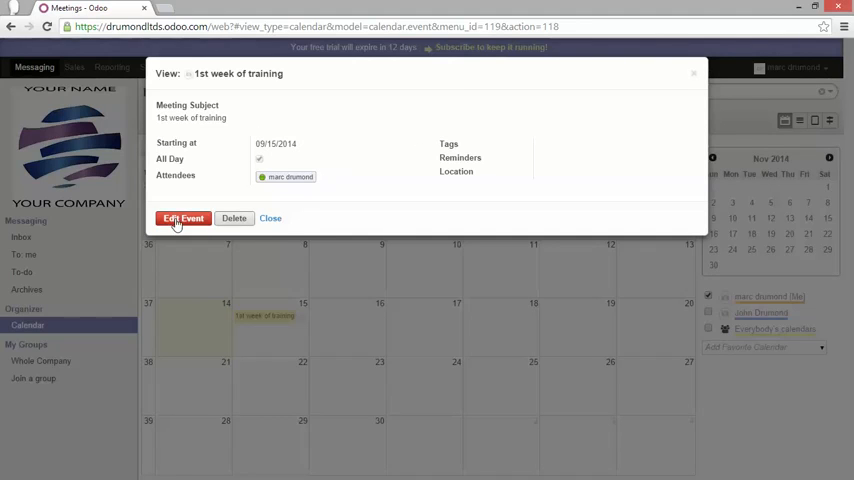
# Make the meeting no longer all-day, ending at 17:00.
pyautogui.click(183, 218)
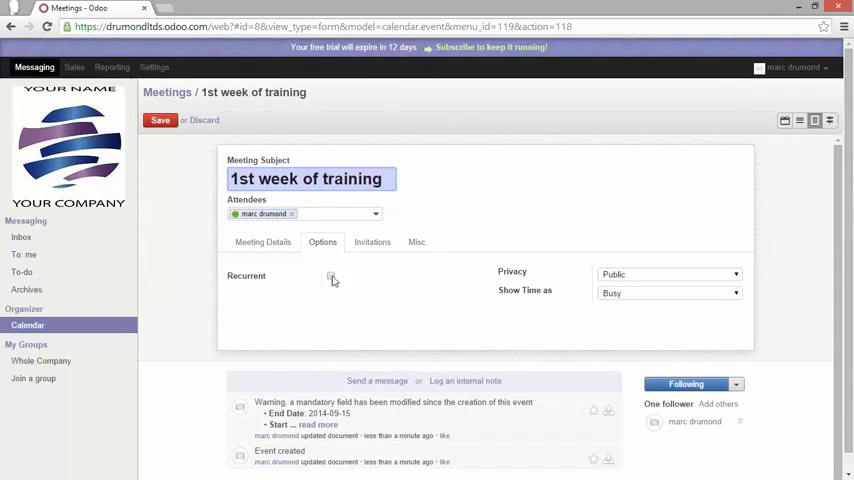
pyautogui.click(262, 241)
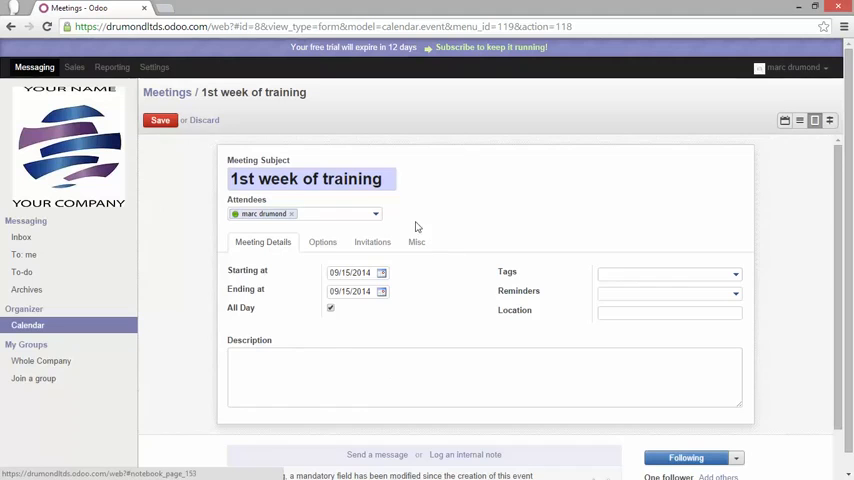
pyautogui.scroll(-3)
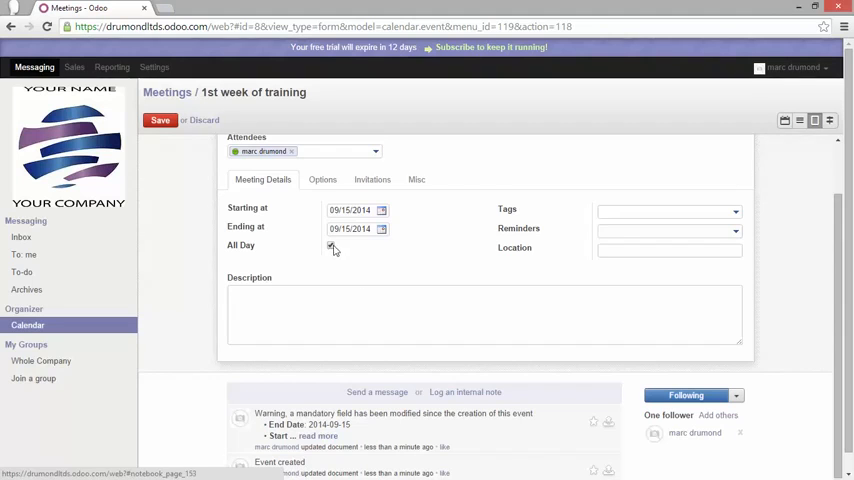
pyautogui.click(330, 246)
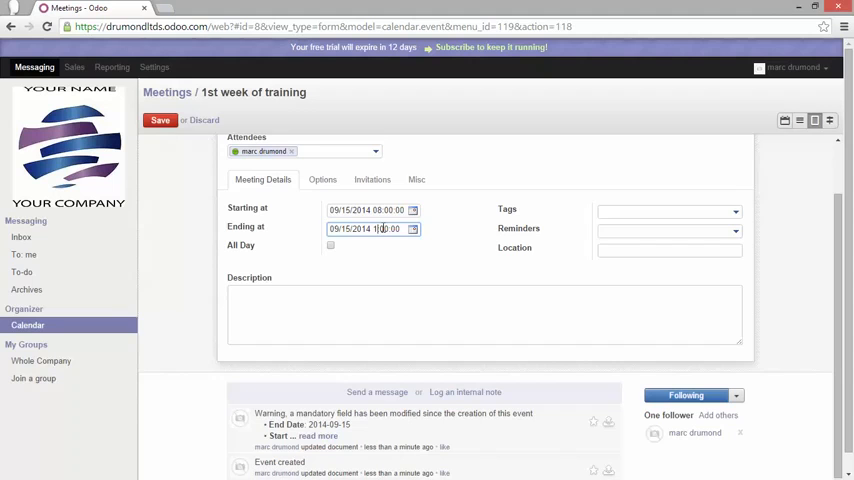
pyautogui.write('17:00:00')
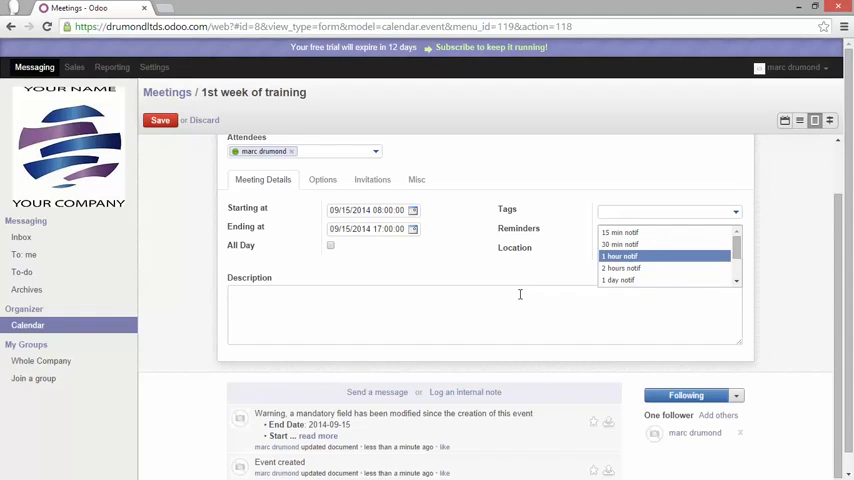
pyautogui.click(485, 178)
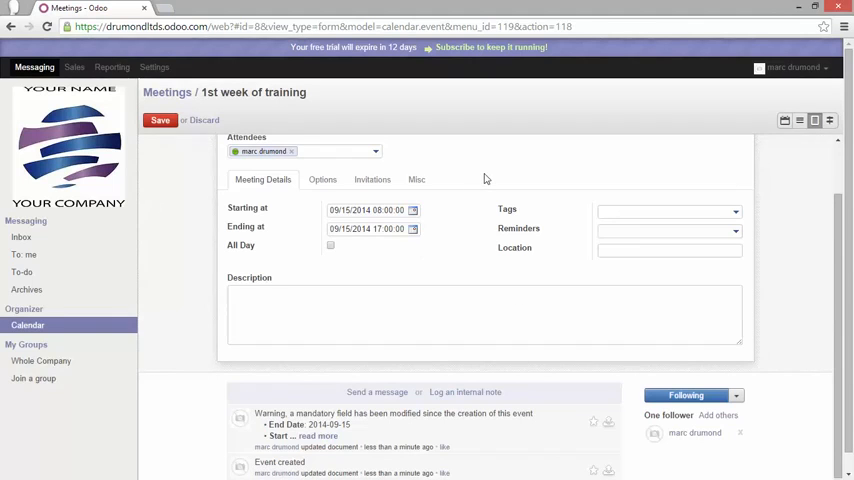
# Set location Belgium and description '1st week of functional training', save, and reopen for editing.
pyautogui.click(668, 250)
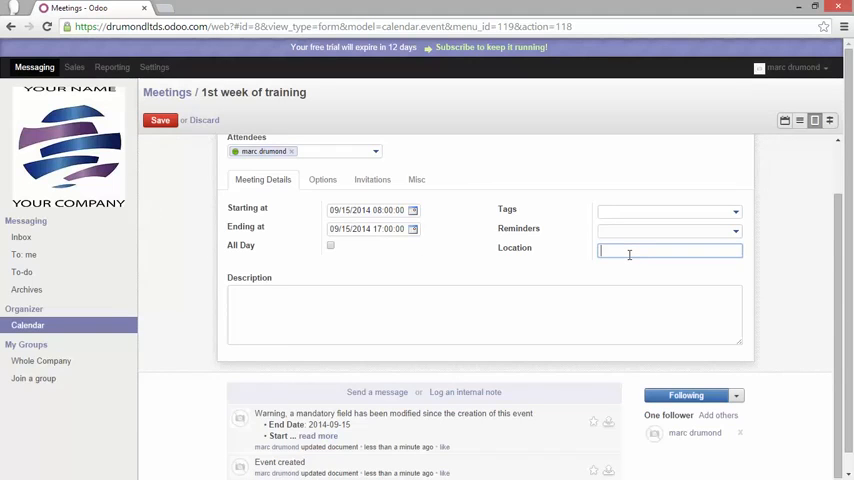
pyautogui.write('Belgium')
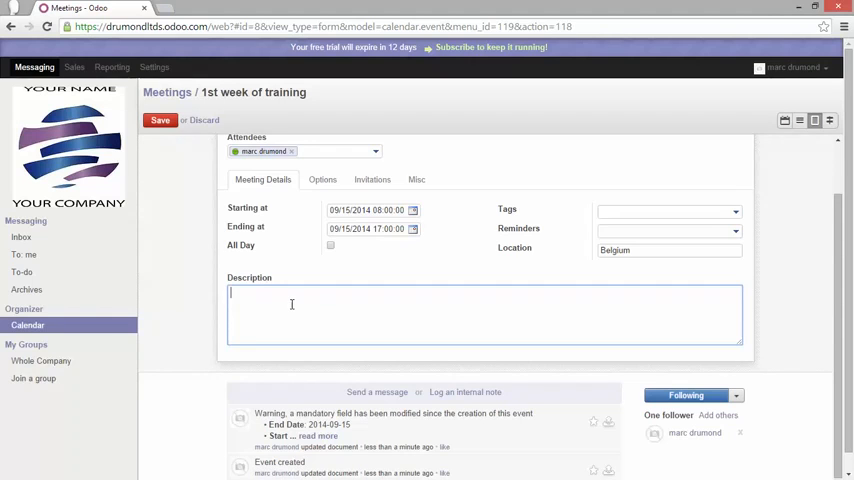
pyautogui.write('1st week of funct')
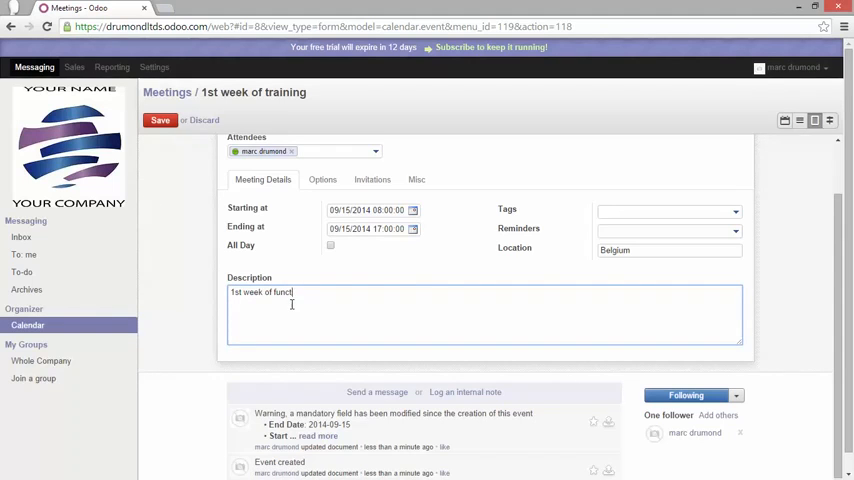
pyautogui.write('ional trai')
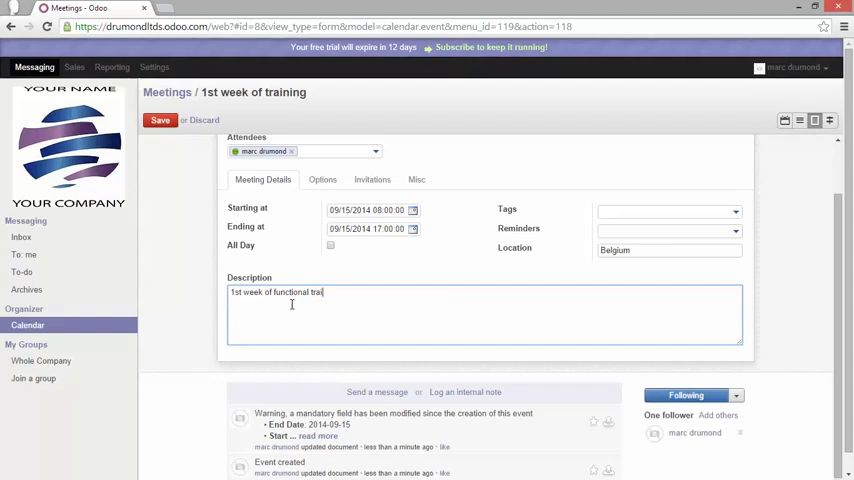
pyautogui.write('ning')
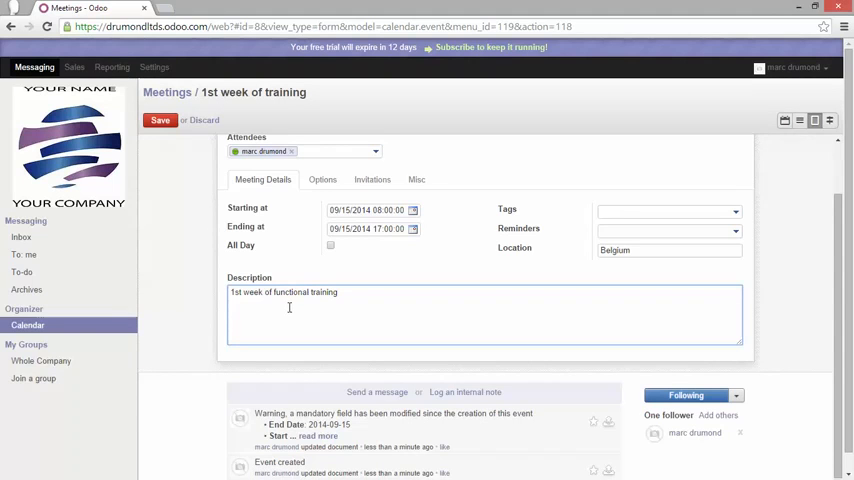
pyautogui.click(160, 120)
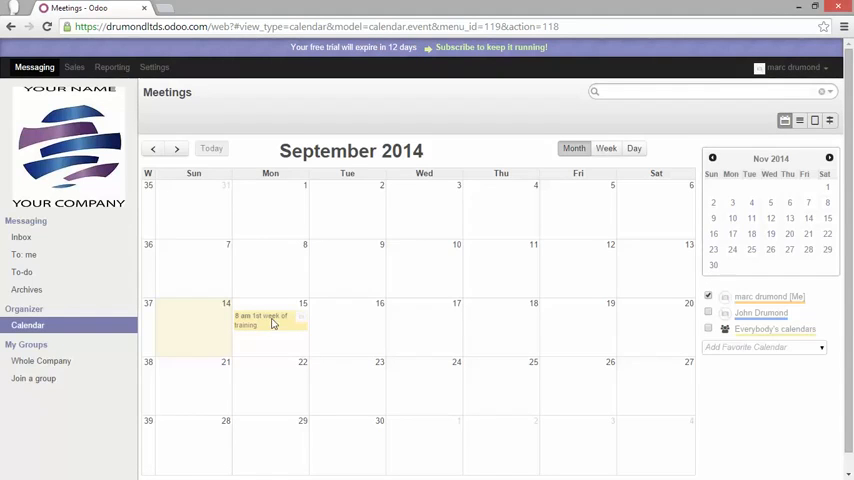
pyautogui.click(260, 319)
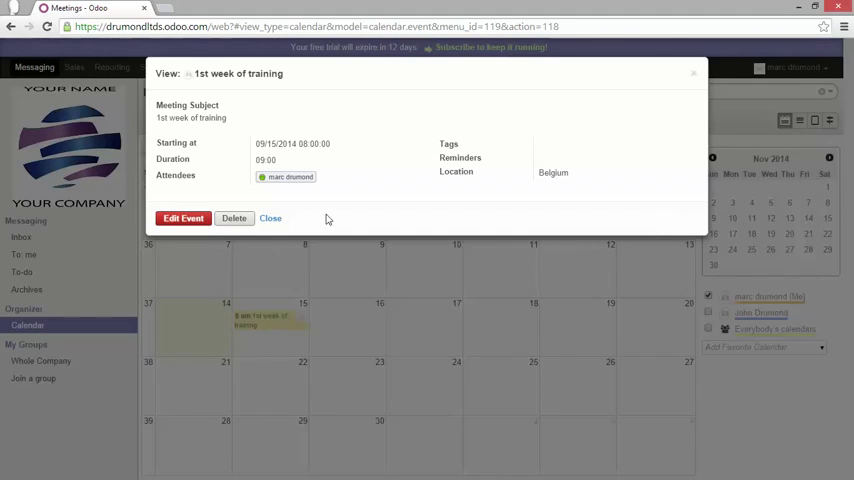
pyautogui.moveTo(339, 192)
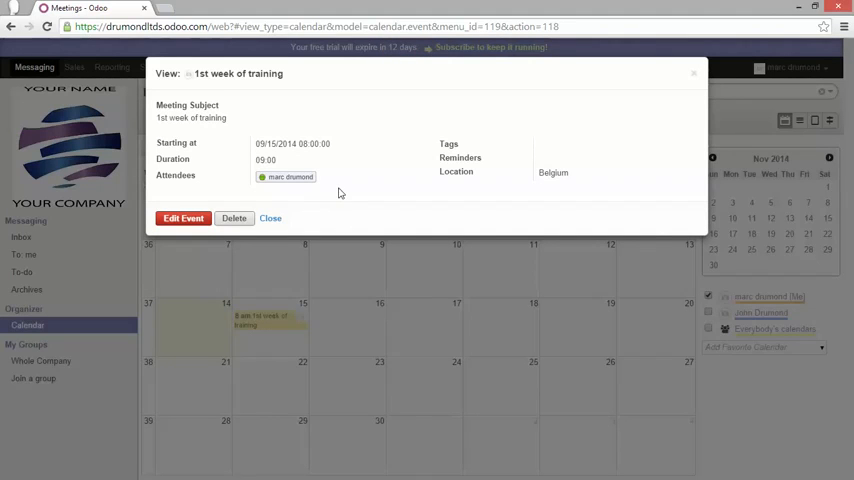
pyautogui.click(183, 218)
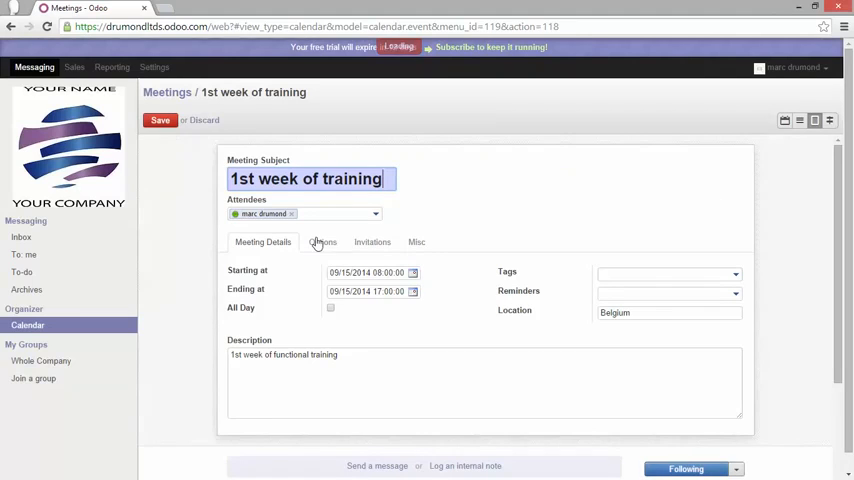
# Make the meeting recur every 1 day until 09/19/2014 and save.
pyautogui.click(322, 242)
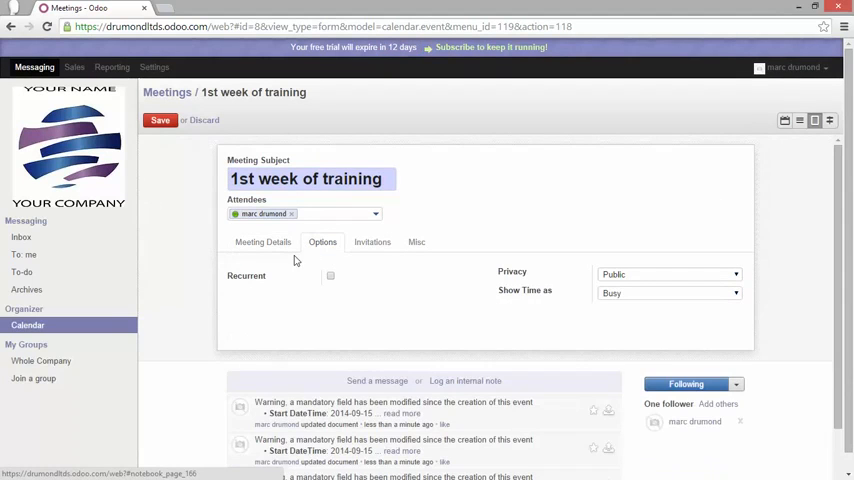
pyautogui.click(330, 276)
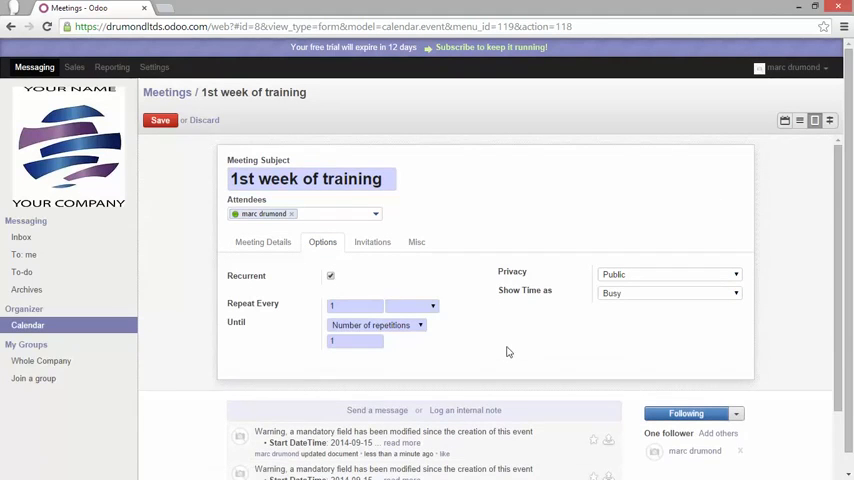
pyautogui.click(410, 243)
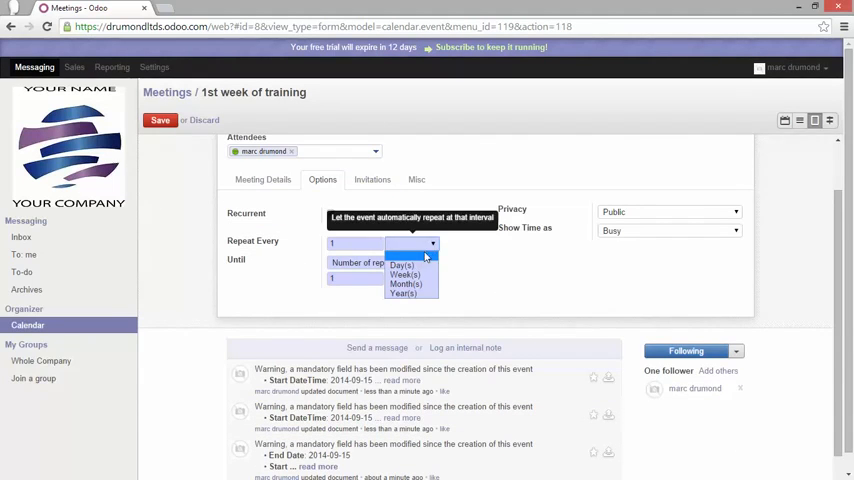
pyautogui.click(401, 264)
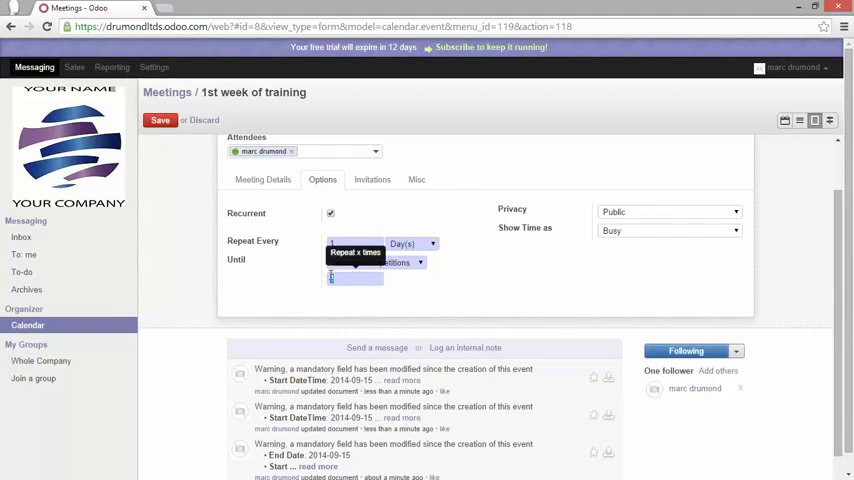
pyautogui.click(375, 262)
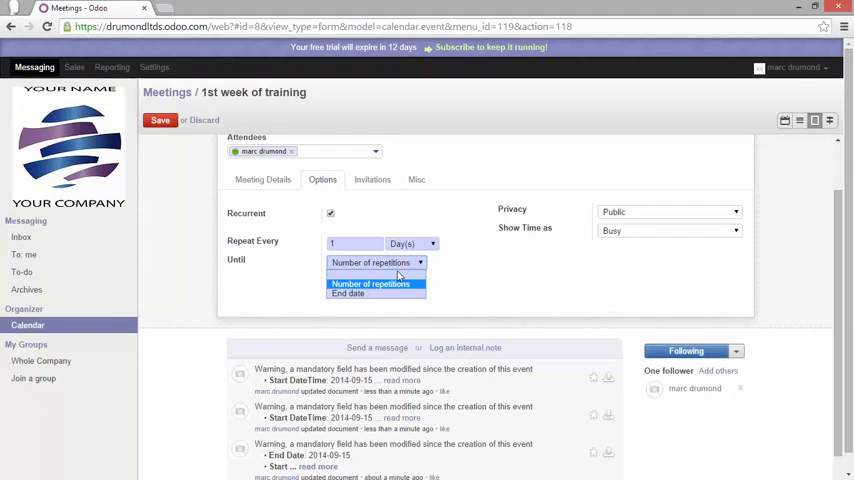
pyautogui.click(348, 293)
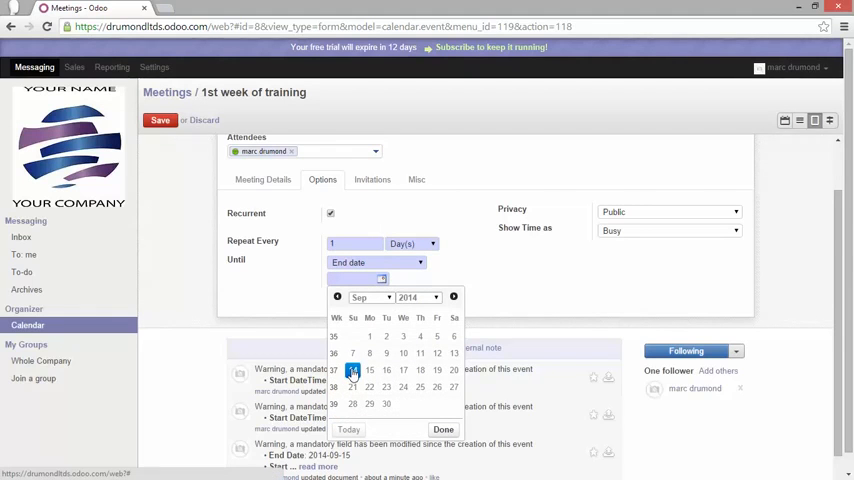
pyautogui.click(421, 370)
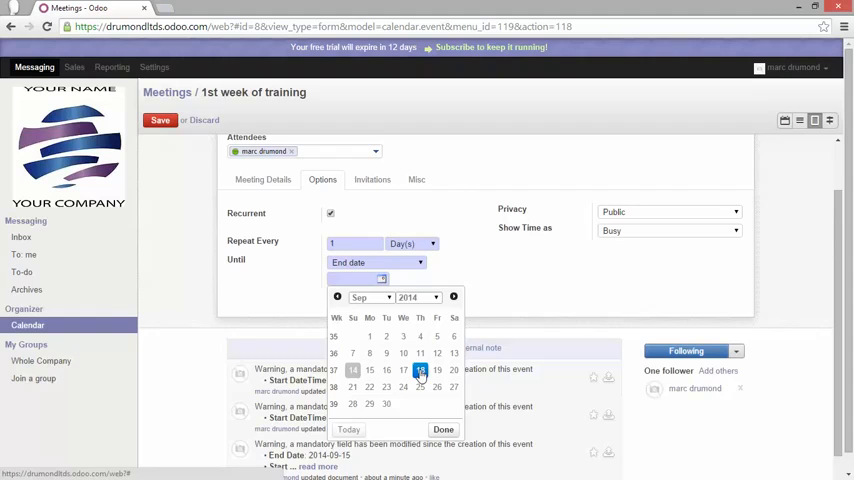
pyautogui.click(419, 370)
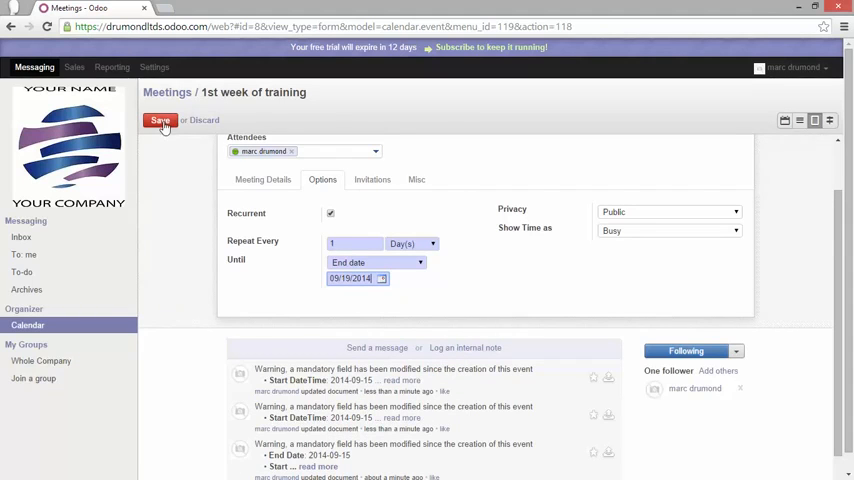
pyautogui.click(160, 120)
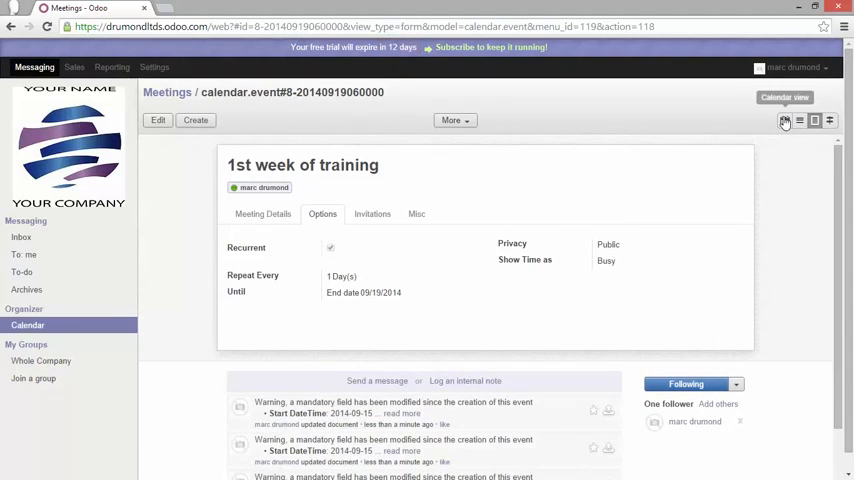
# Return to the month calendar and open a full new meeting form for 22 September.
pyautogui.click(781, 120)
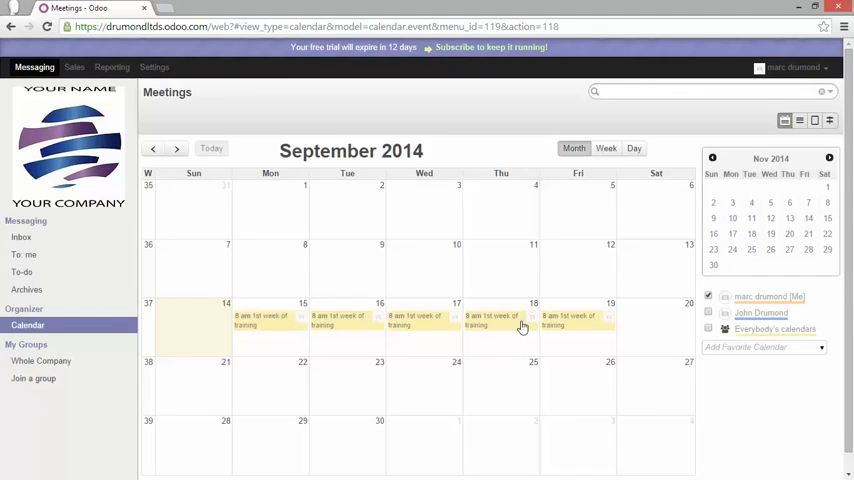
pyautogui.moveTo(557, 307)
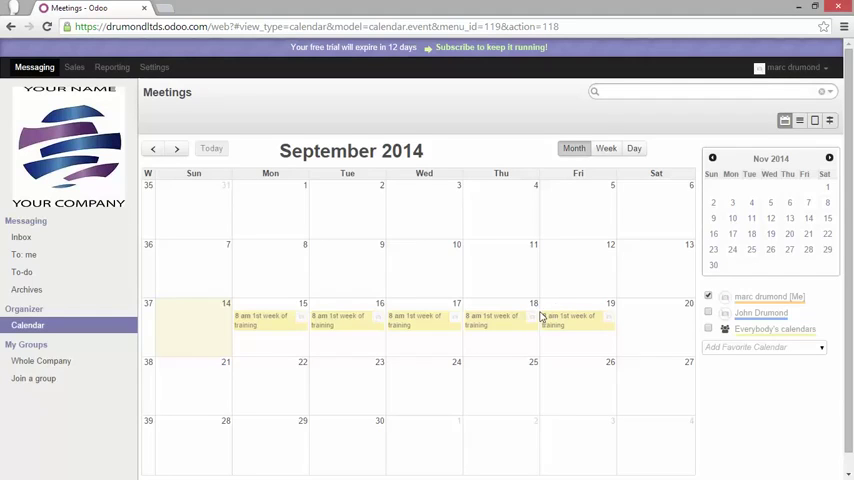
pyautogui.click(267, 390)
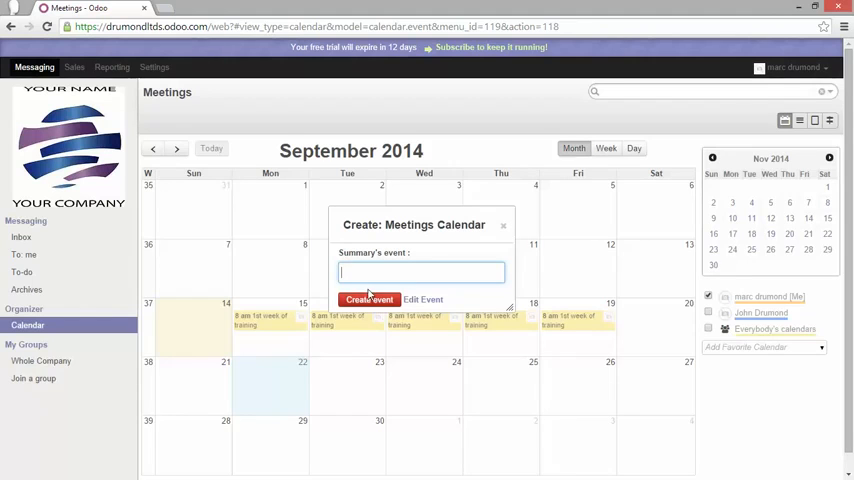
pyautogui.moveTo(418, 300)
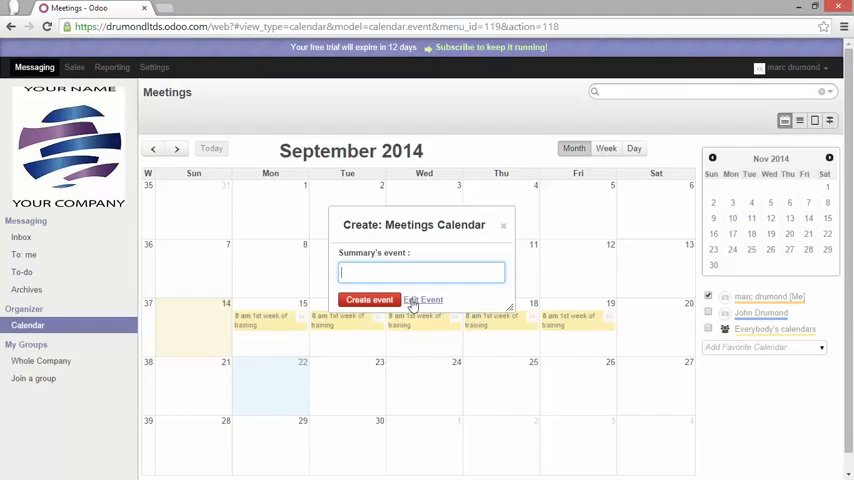
pyautogui.click(422, 299)
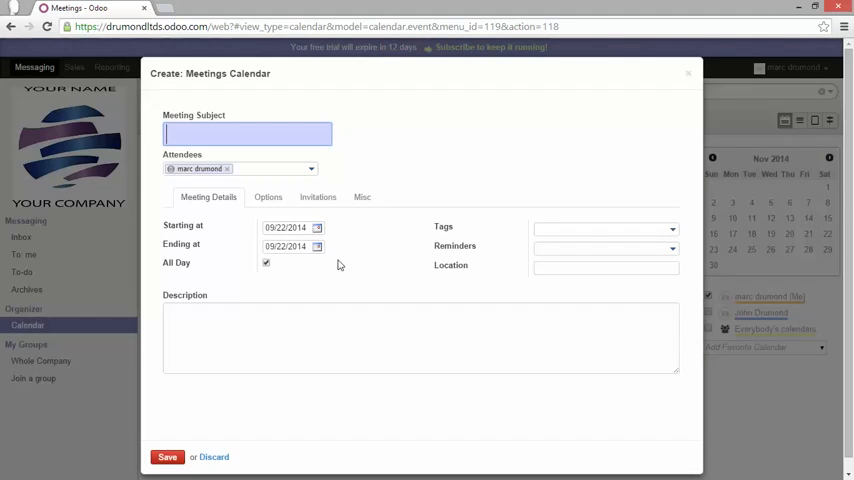
pyautogui.write('2nd')
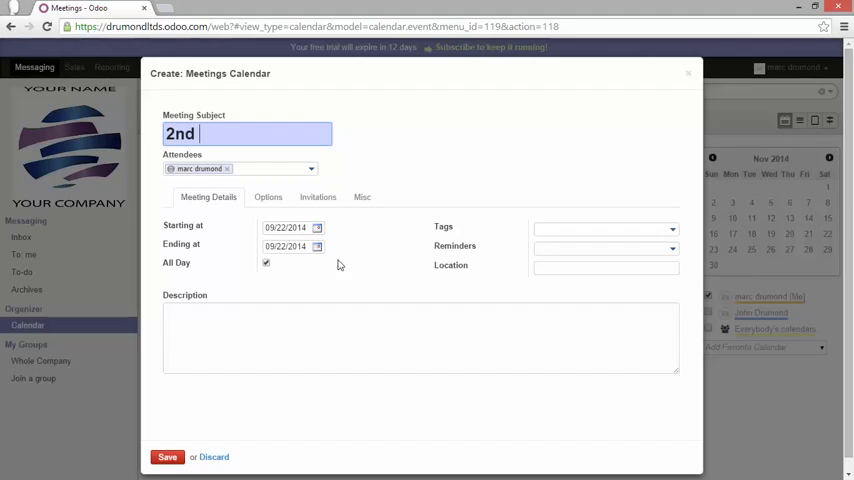
pyautogui.write('week of')
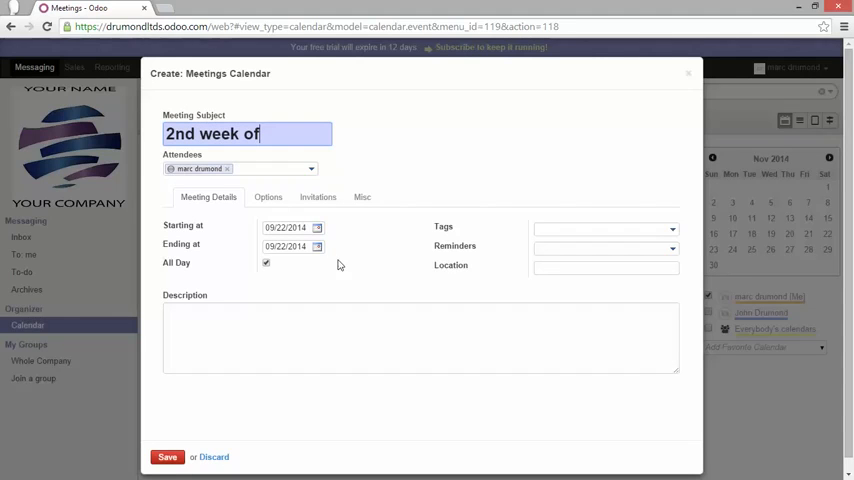
pyautogui.write('training')
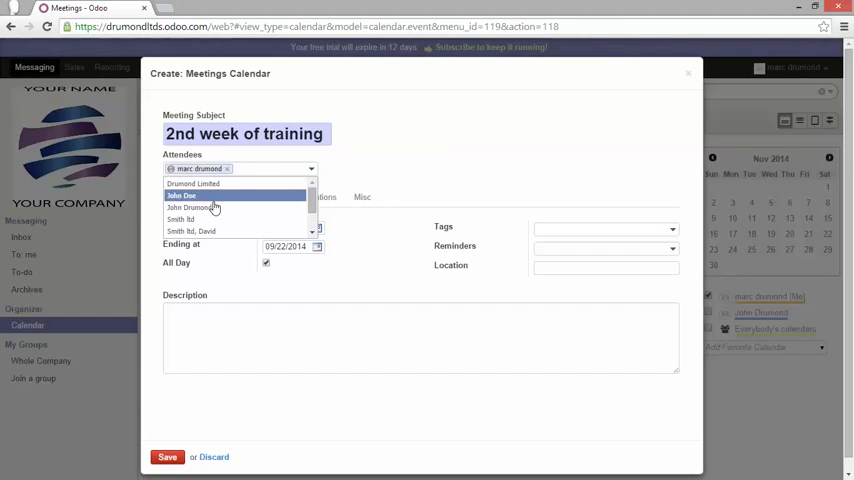
pyautogui.click(190, 207)
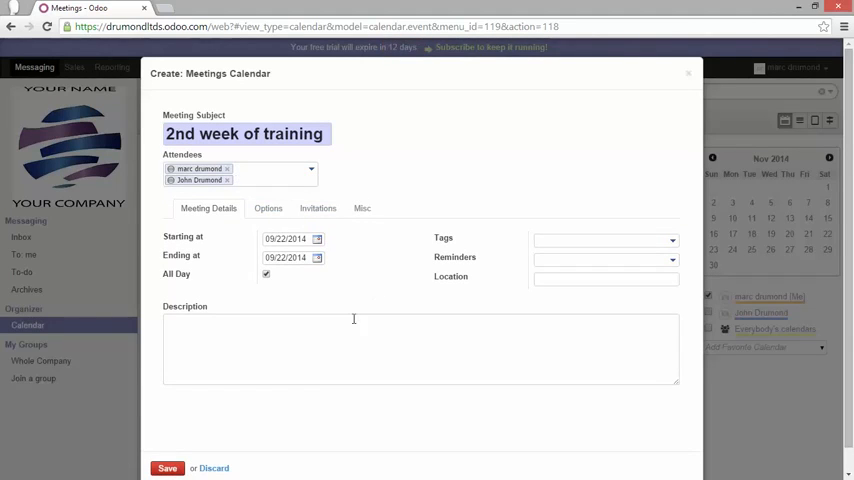
pyautogui.click(266, 273)
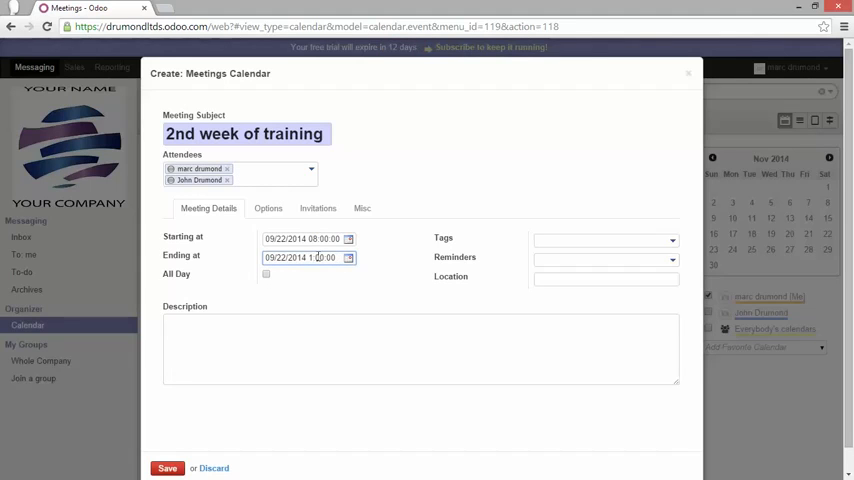
# Set location Belgium and description '2nd week of functional training'.
pyautogui.write('B')
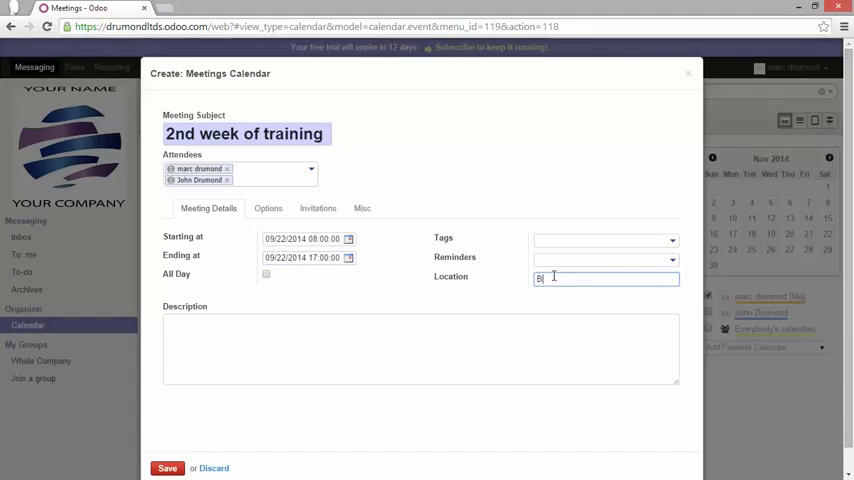
pyautogui.write('Belgium')
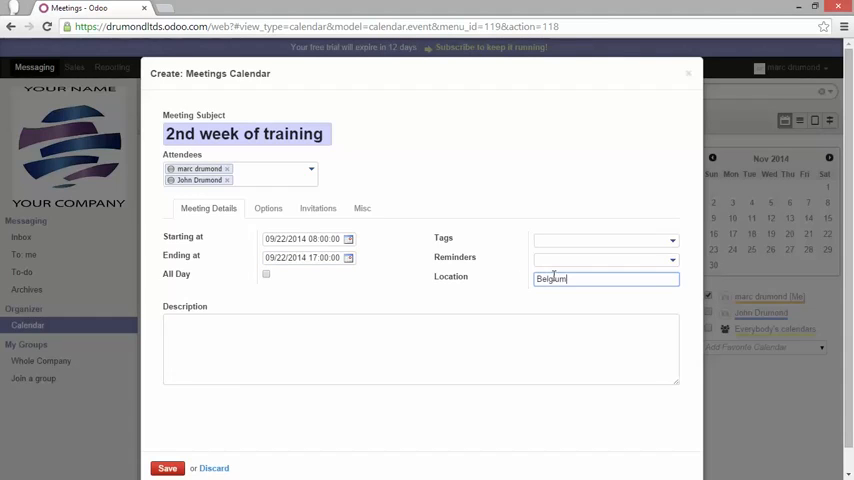
pyautogui.click(284, 322)
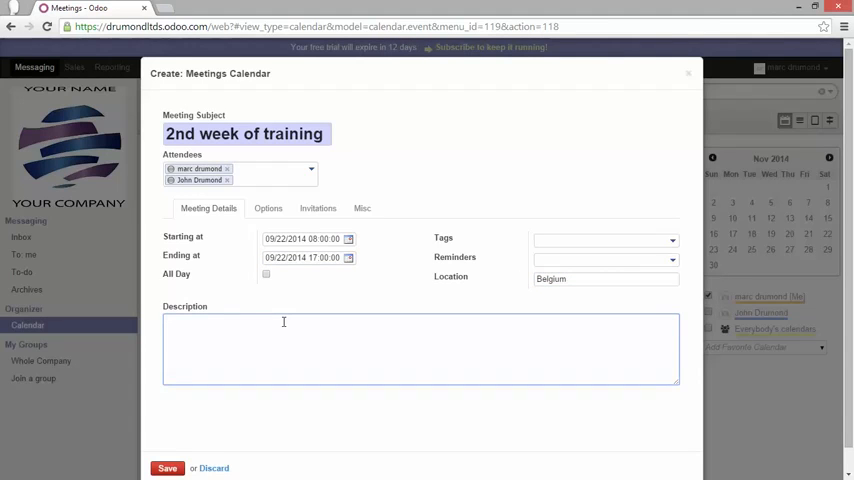
pyautogui.write('2nd week o')
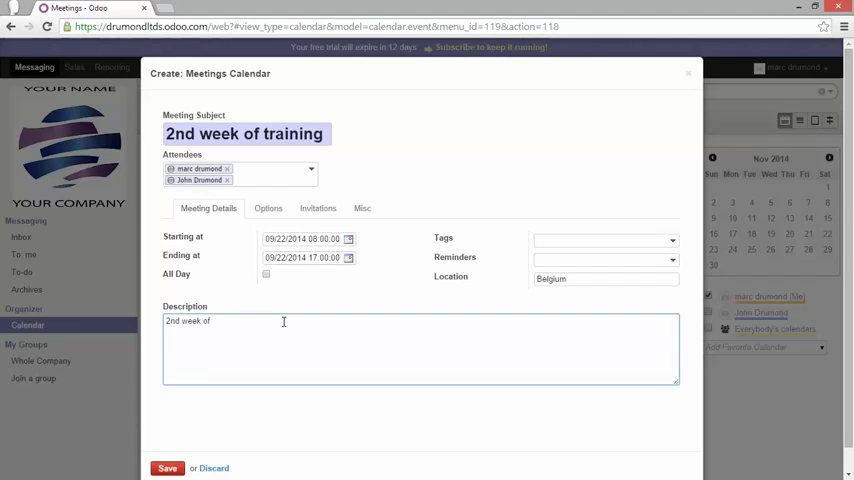
pyautogui.write('functional t')
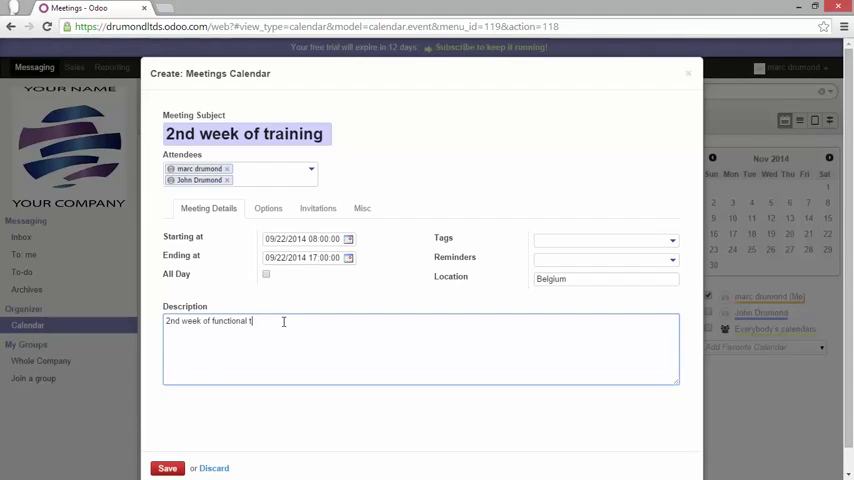
pyautogui.write('raining')
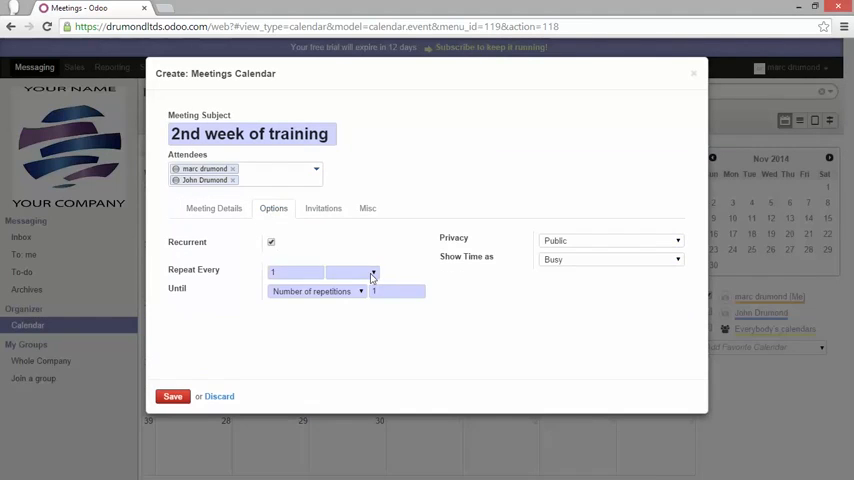
# Repeat the meeting daily until 26 September 2014 and save it.
pyautogui.click(315, 291)
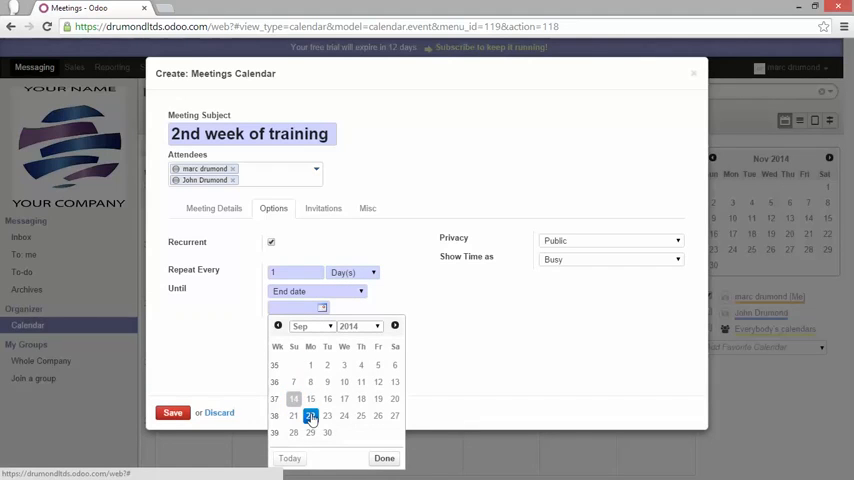
pyautogui.click(322, 418)
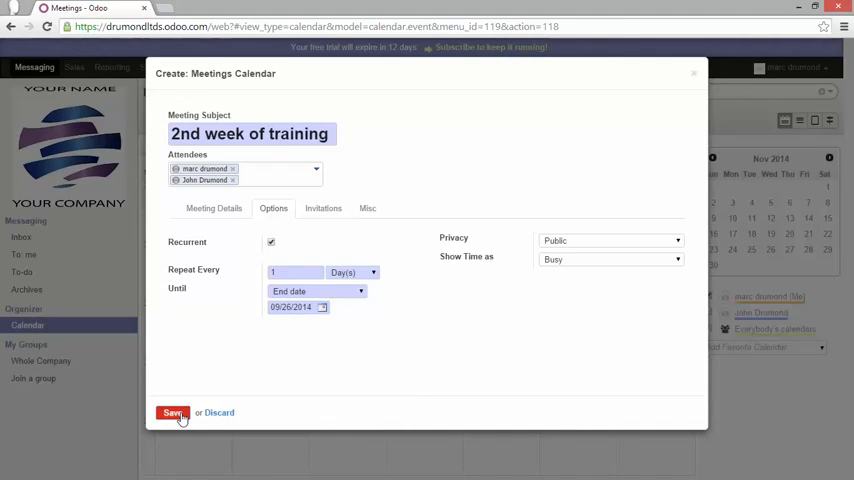
pyautogui.click(184, 412)
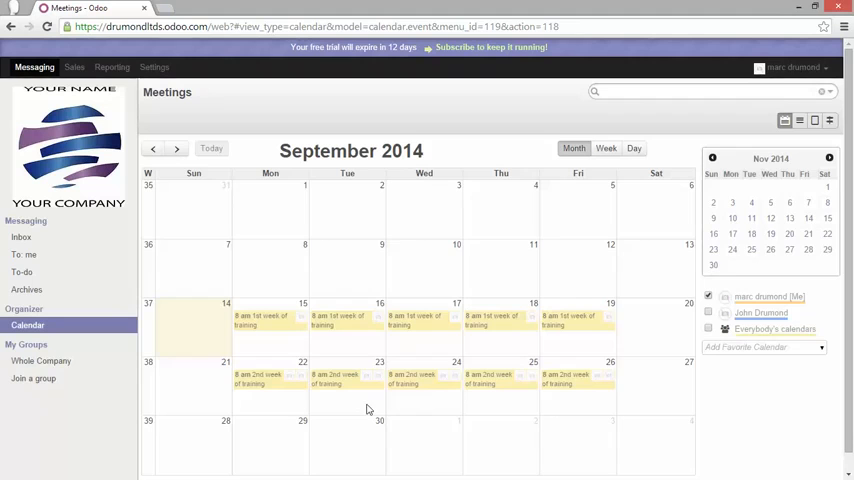
pyautogui.moveTo(377, 419)
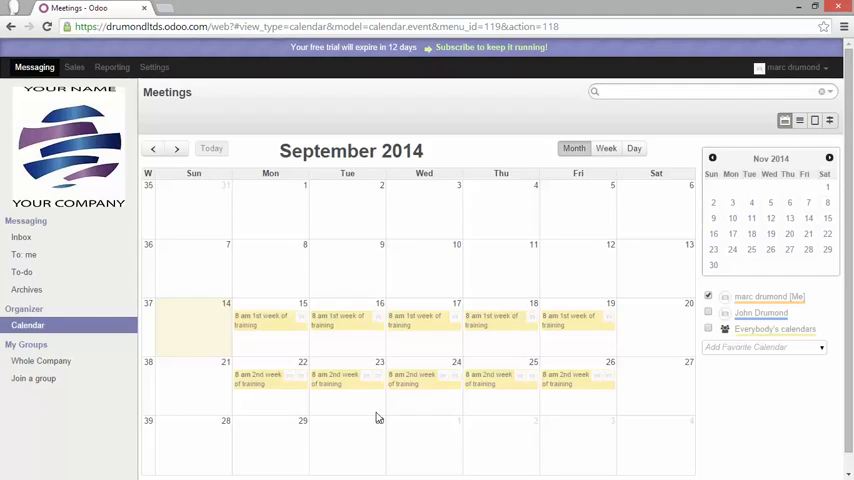
pyautogui.moveTo(646, 399)
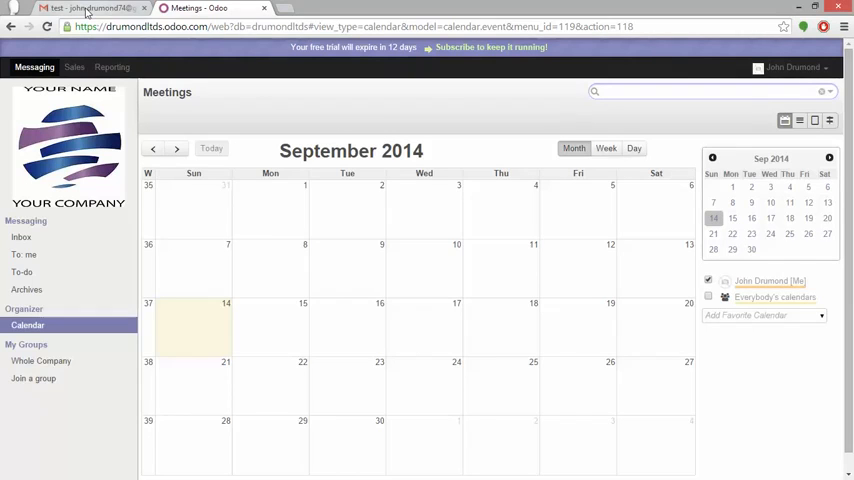
# In John's Gmail inbox, accept the '2nd week of training' invitation.
pyautogui.click(80, 10)
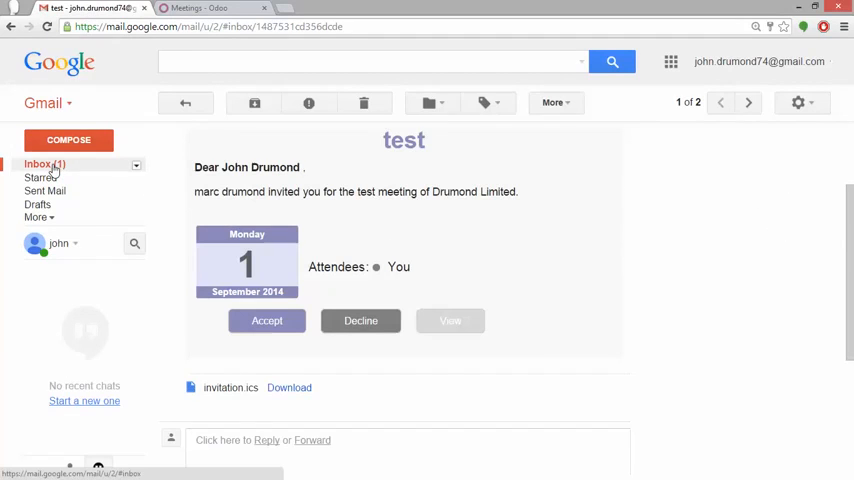
pyautogui.click(38, 163)
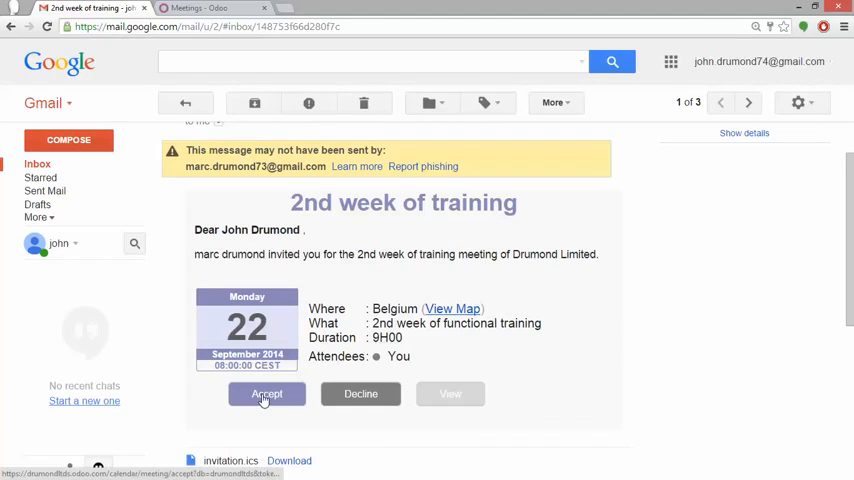
pyautogui.click(265, 393)
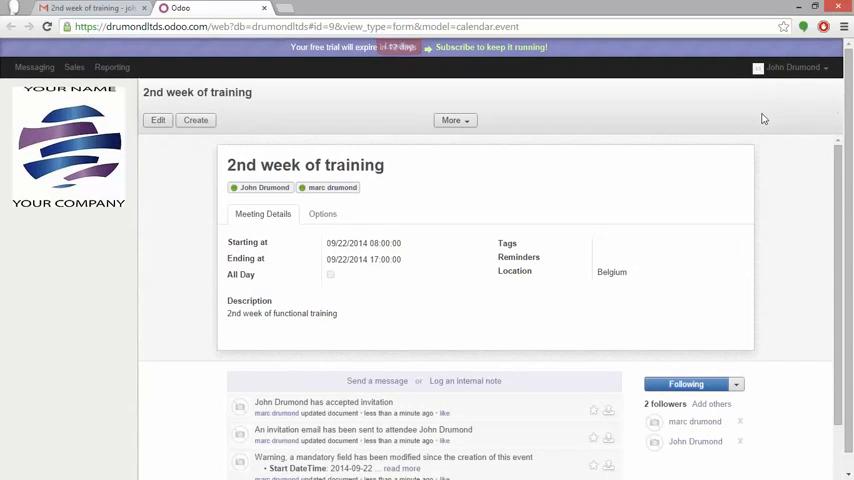
pyautogui.click(32, 66)
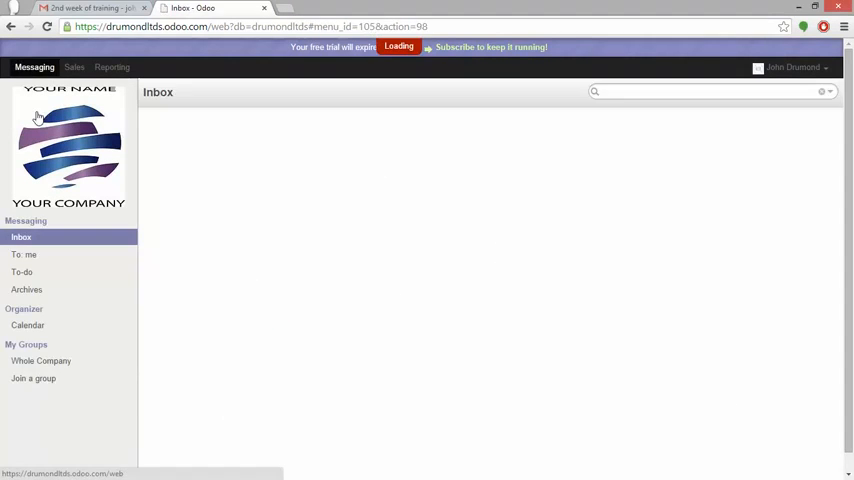
pyautogui.click(27, 325)
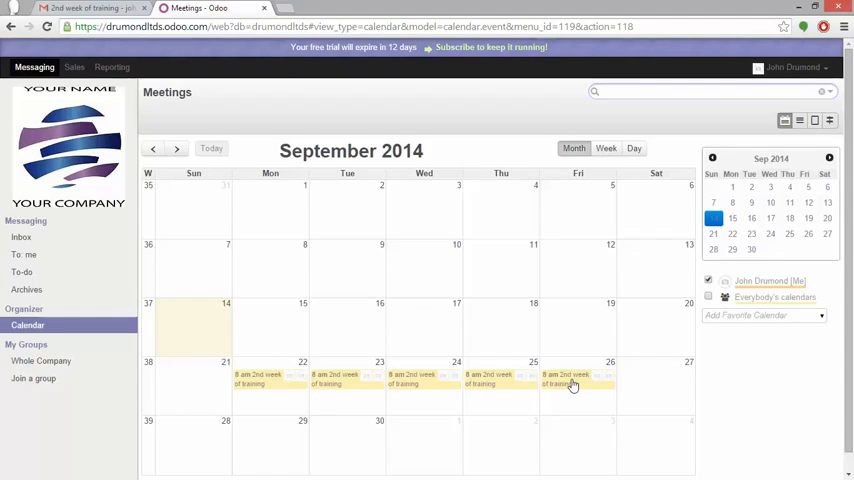
pyautogui.moveTo(564, 378)
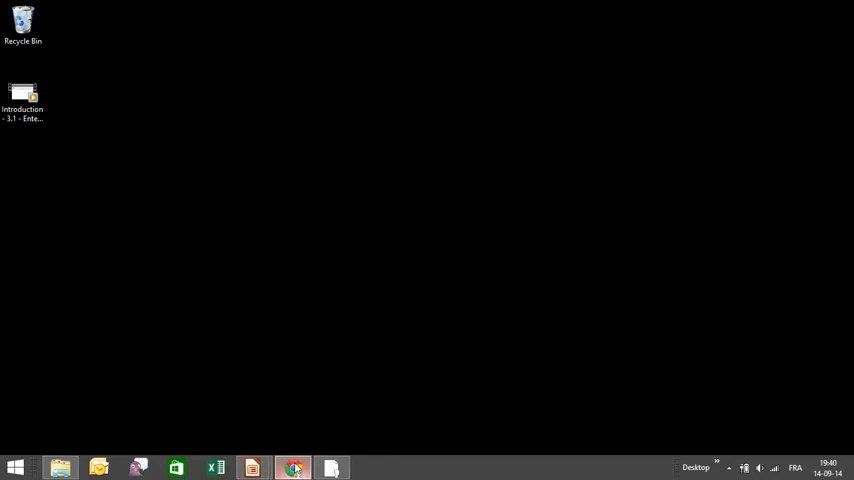
# Restore the browser and open the 22 September '2nd week of training' meeting record.
pyautogui.click(295, 464)
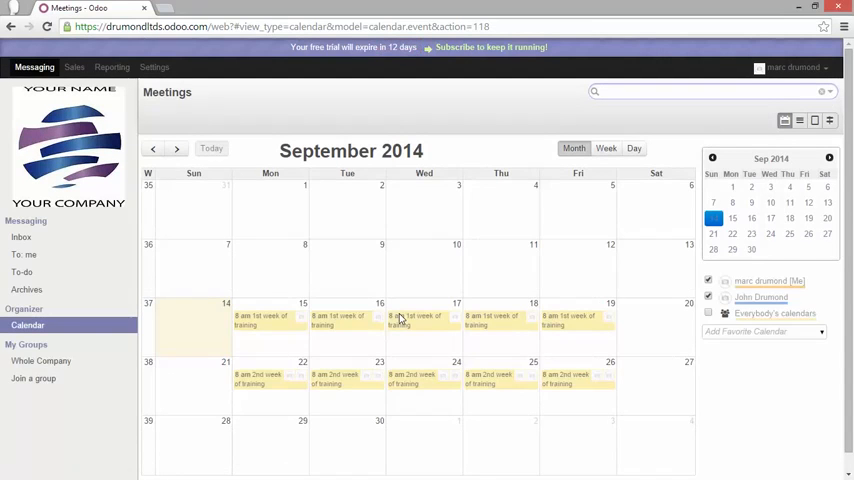
pyautogui.moveTo(268, 392)
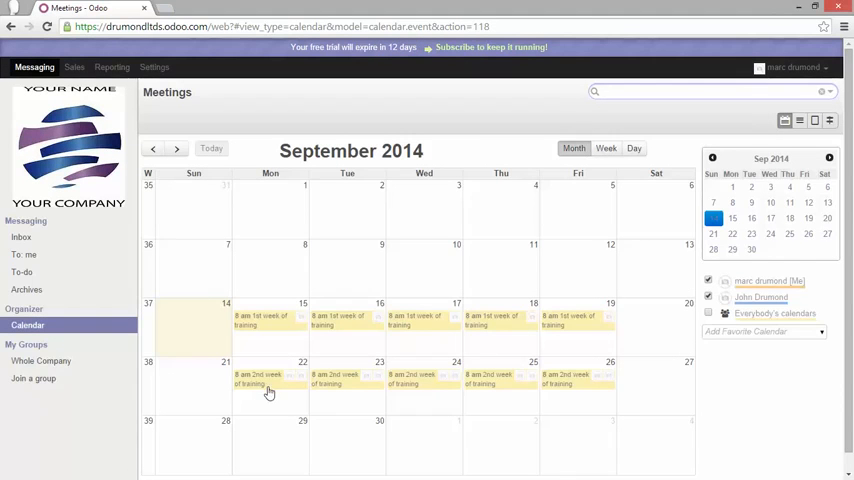
pyautogui.click(258, 384)
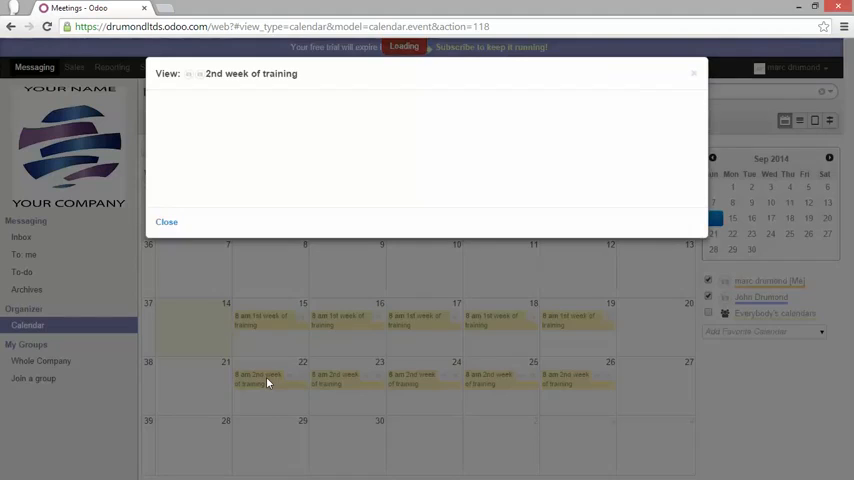
pyautogui.click(166, 221)
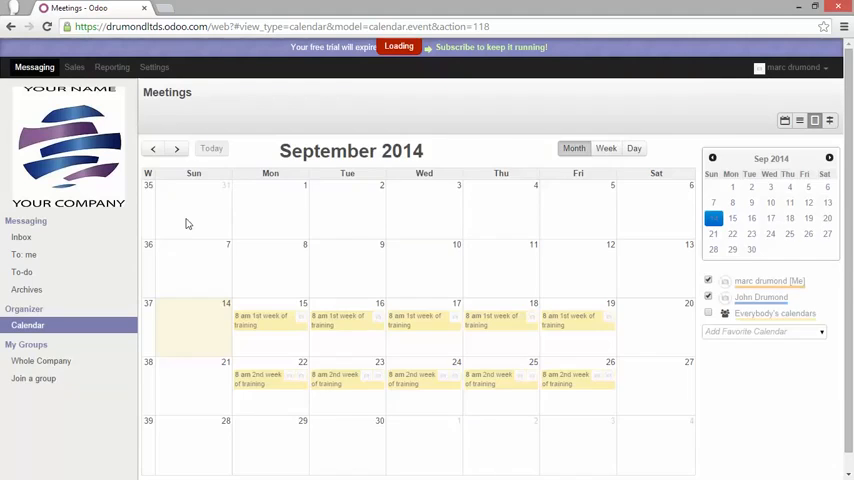
pyautogui.click(258, 380)
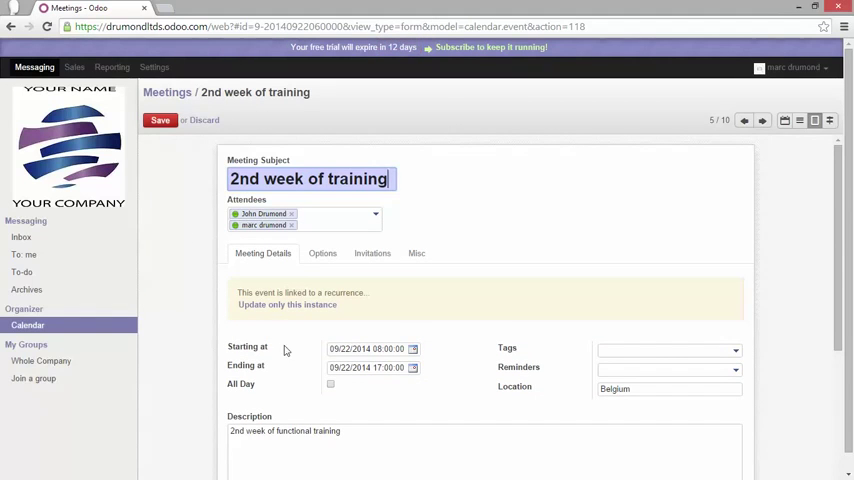
pyautogui.moveTo(322, 253)
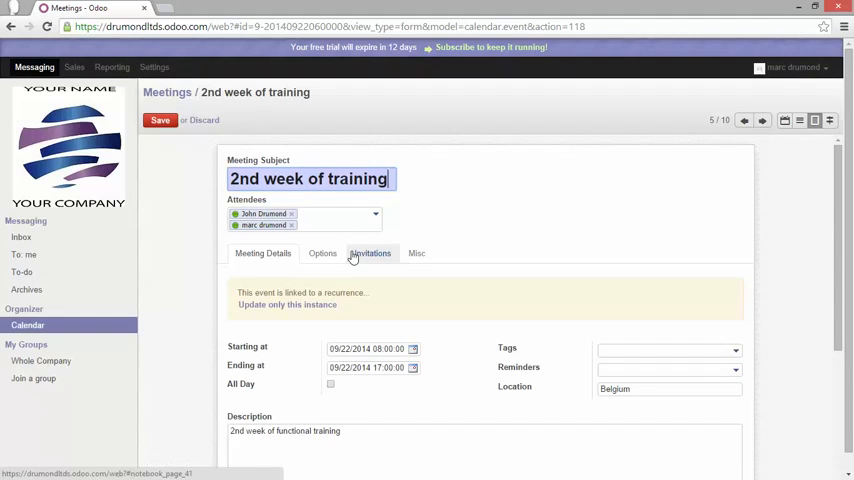
pyautogui.click(372, 253)
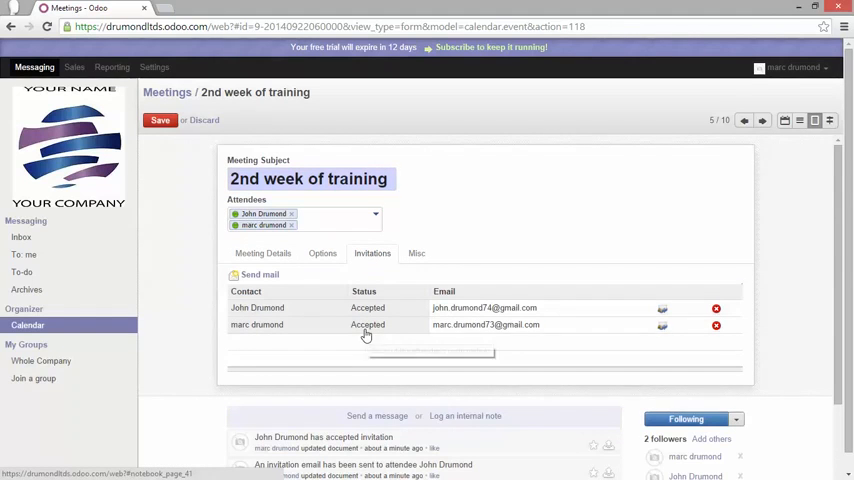
pyautogui.moveTo(419, 338)
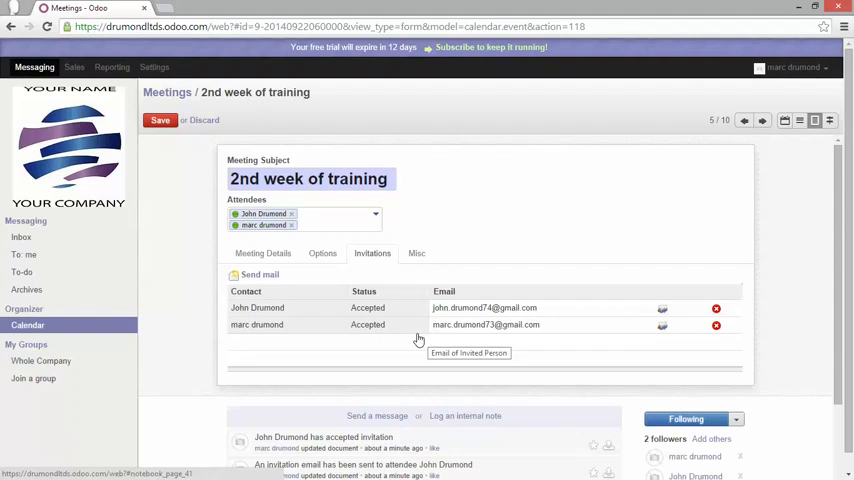
pyautogui.moveTo(441, 197)
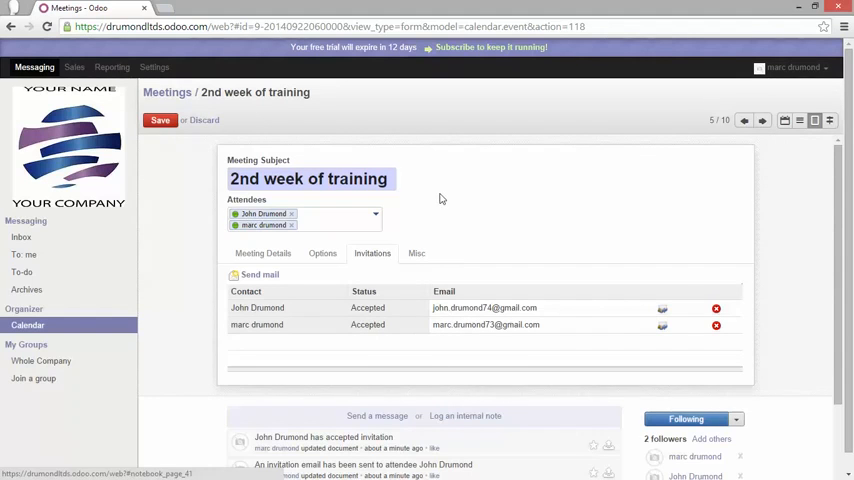
pyautogui.moveTo(489, 225)
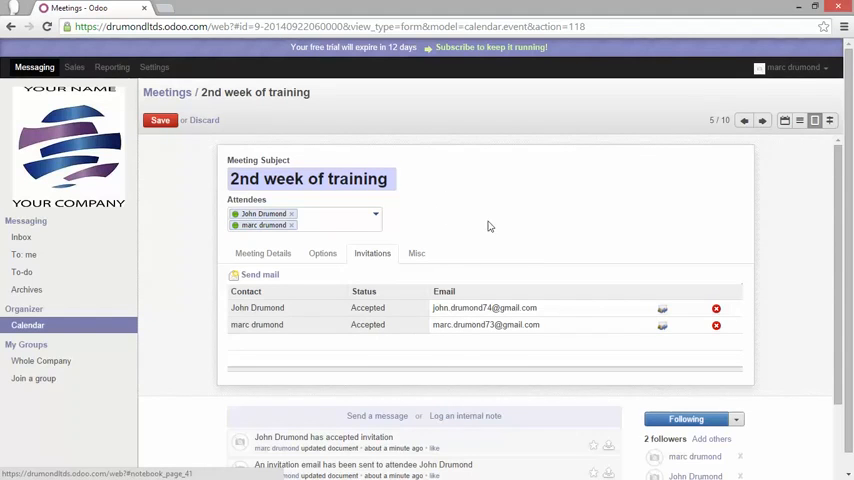
pyautogui.moveTo(463, 223)
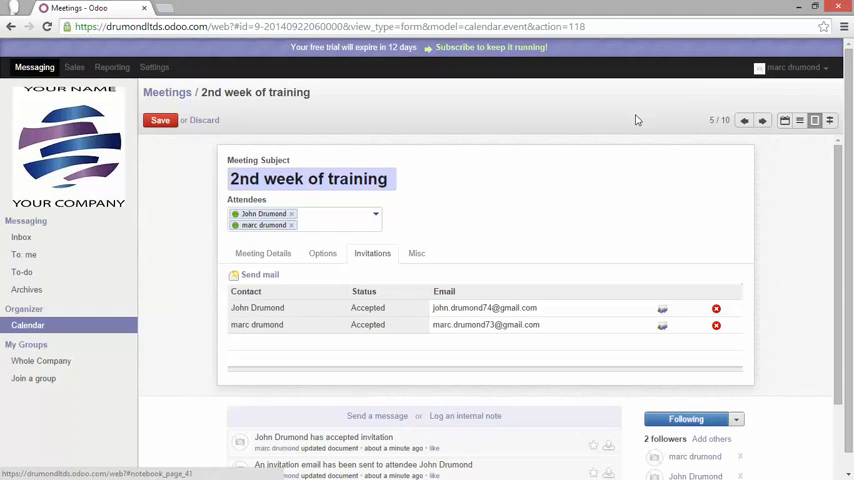
pyautogui.click(166, 92)
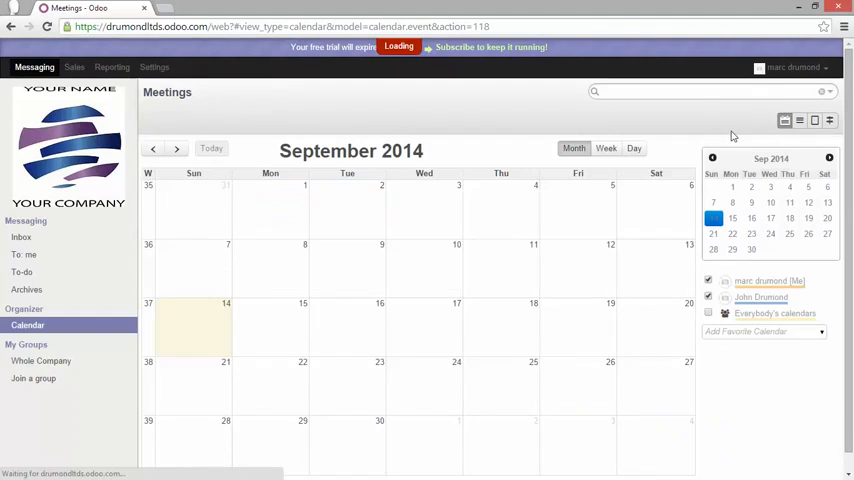